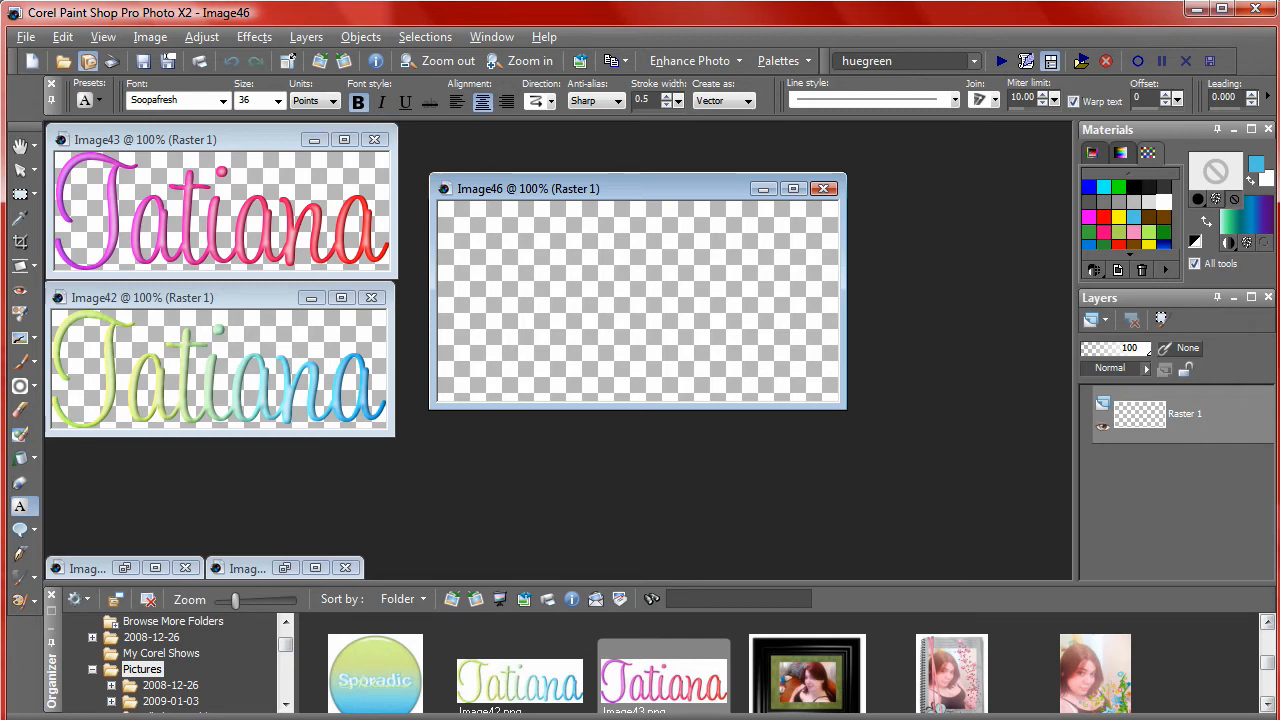
pyautogui.moveTo(920, 520)
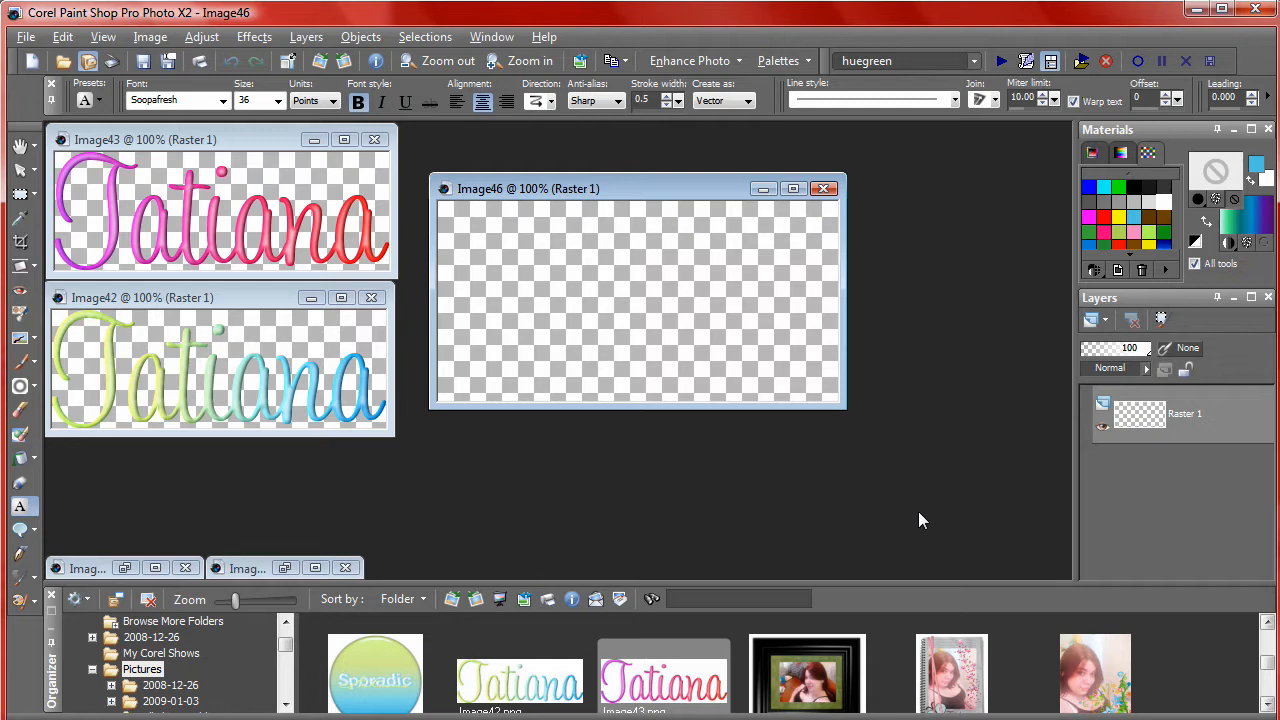
pyautogui.moveTo(596, 190)
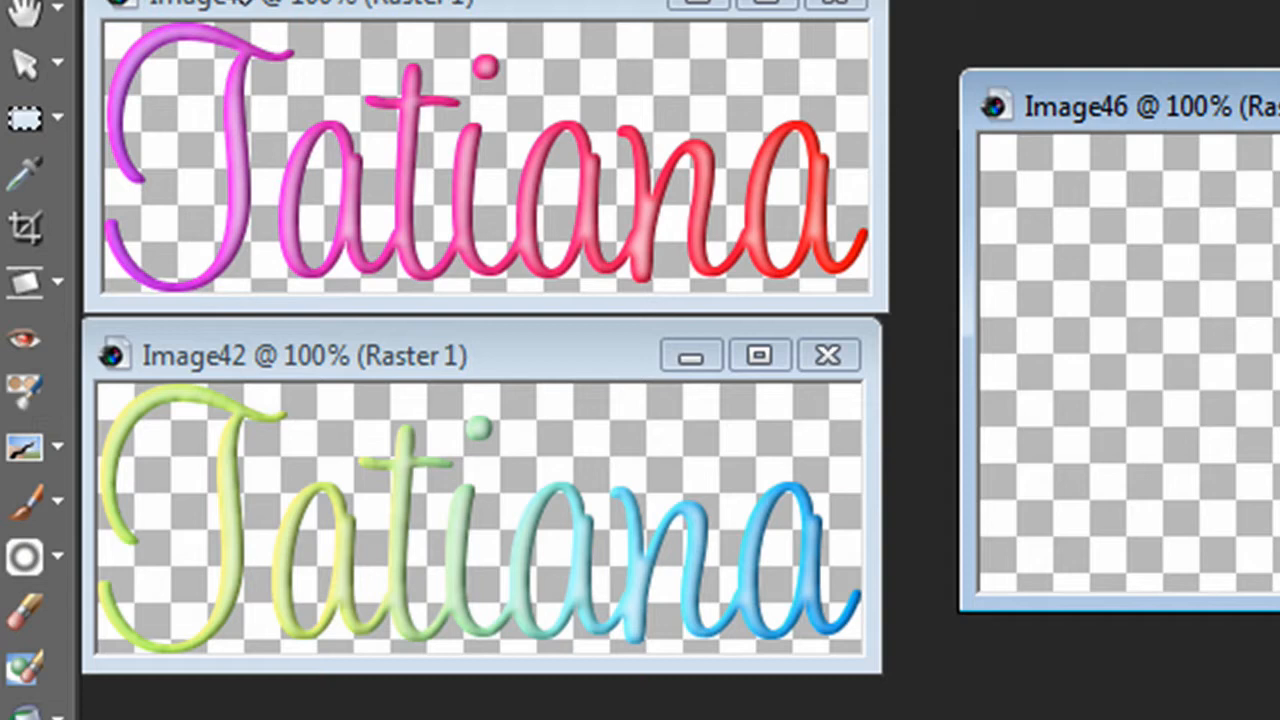
pyautogui.moveTo(310, 140)
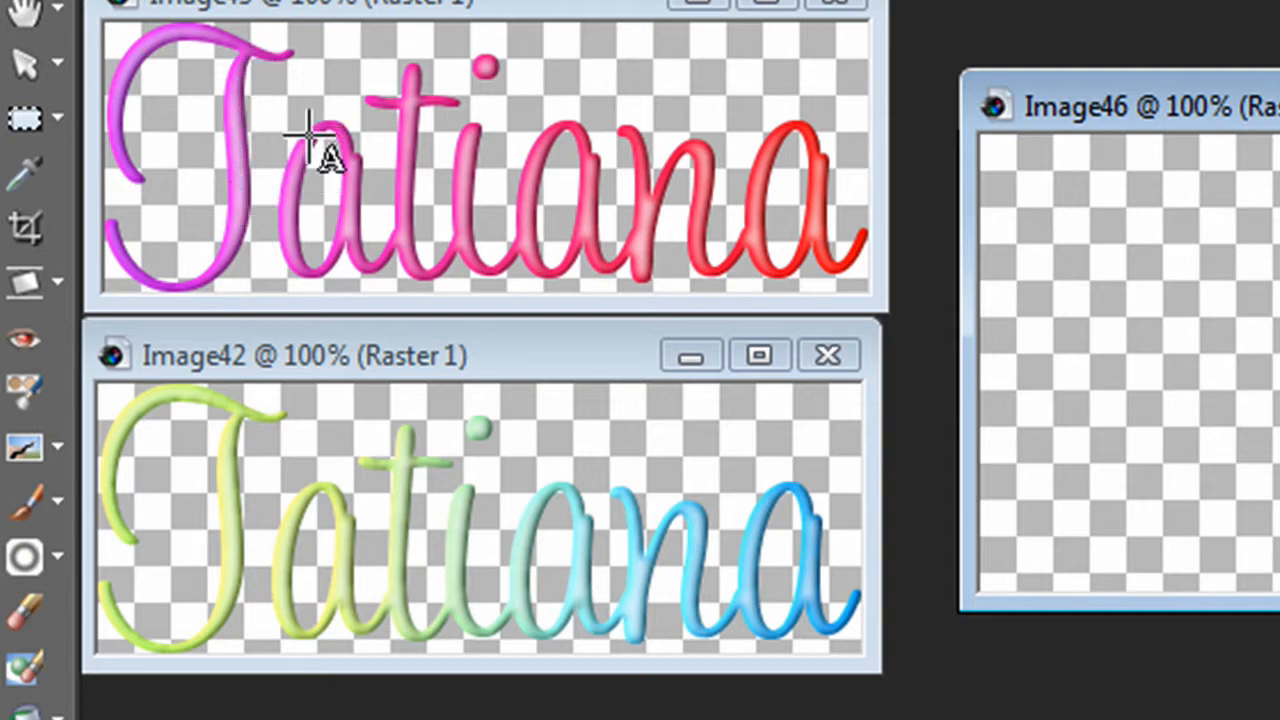
pyautogui.moveTo(480, 224)
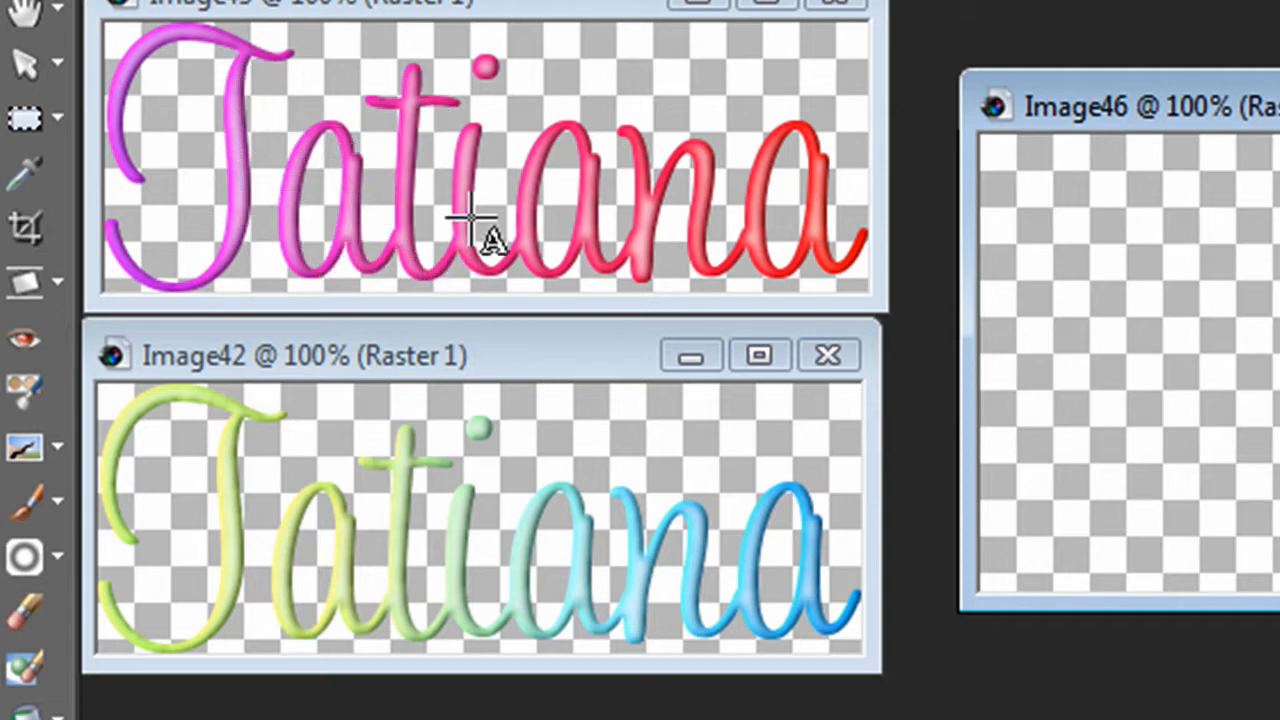
pyautogui.moveTo(900, 290)
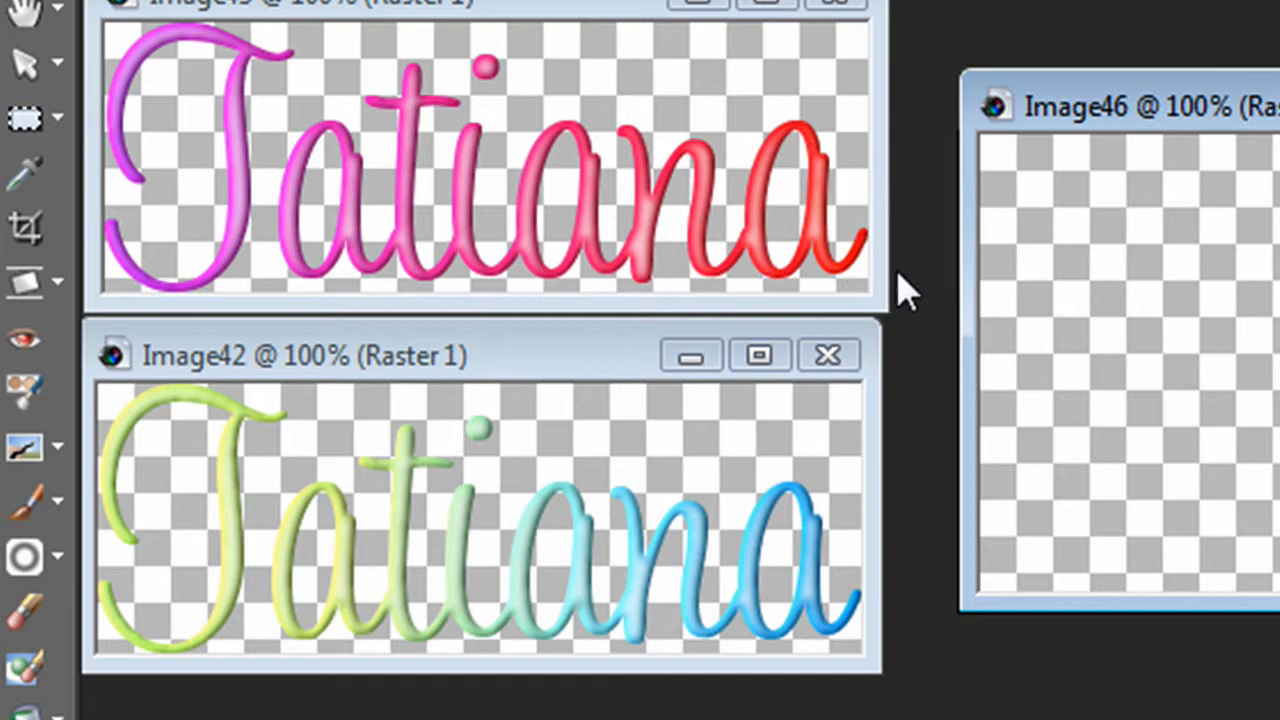
pyautogui.moveTo(984, 336)
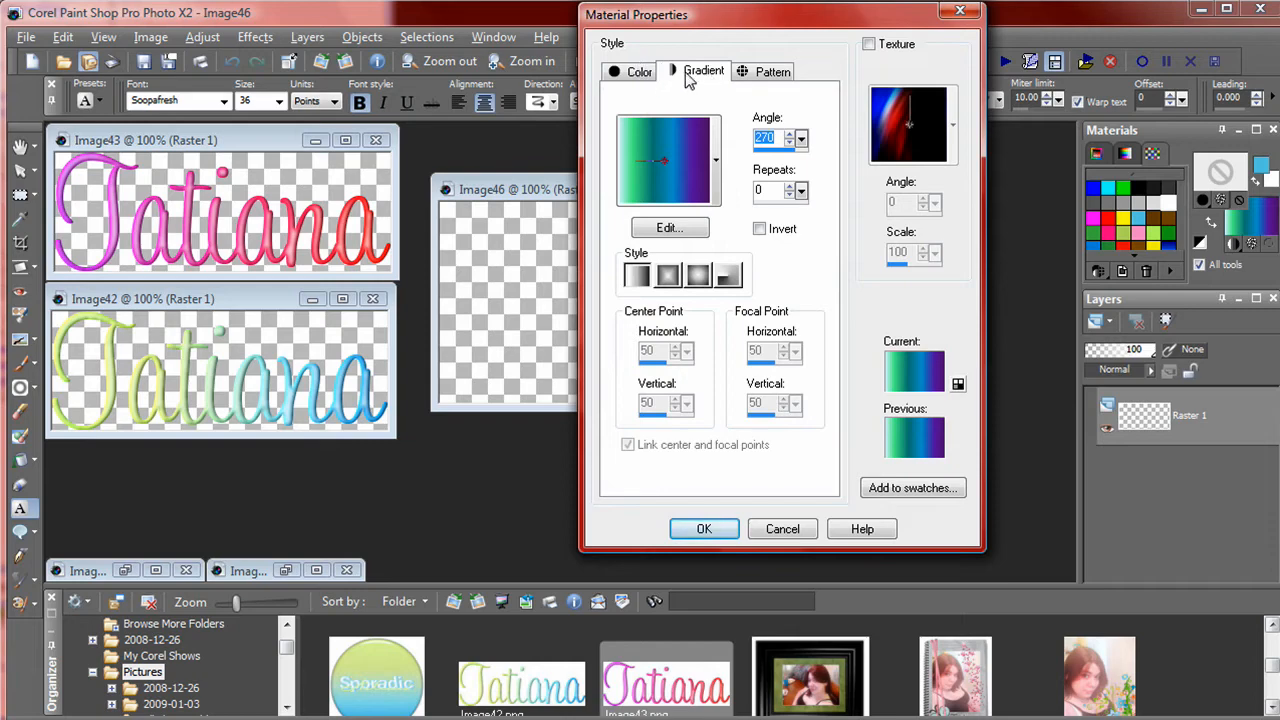
# Choose a teal-to-purple gradient preset and set its angle to 270 degrees.
pyautogui.click(714, 160)
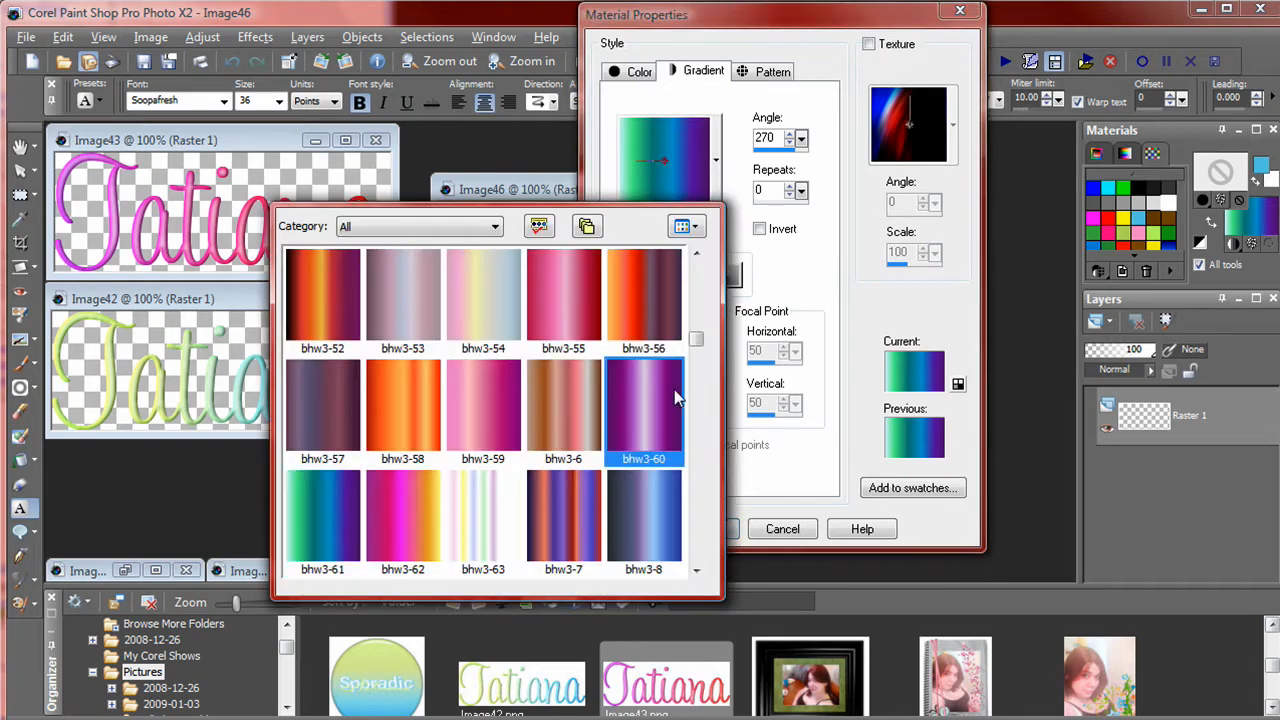
pyautogui.scroll(-3)
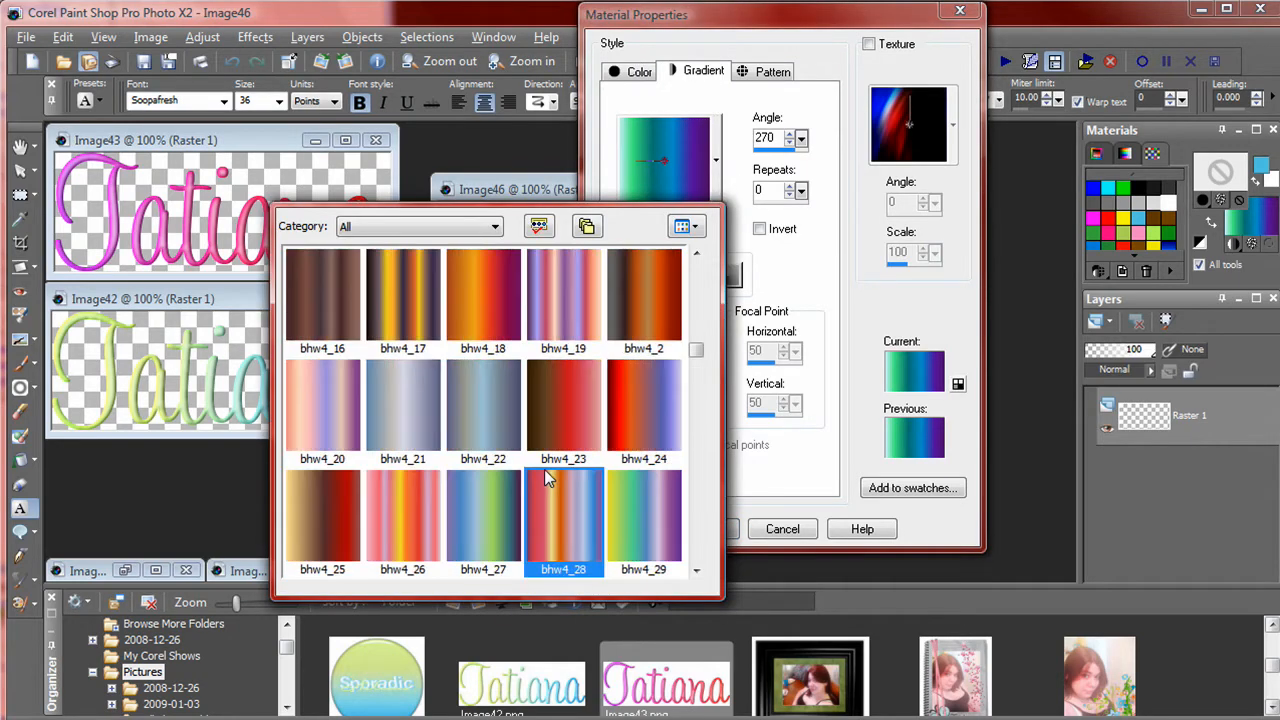
pyautogui.scroll(-3)
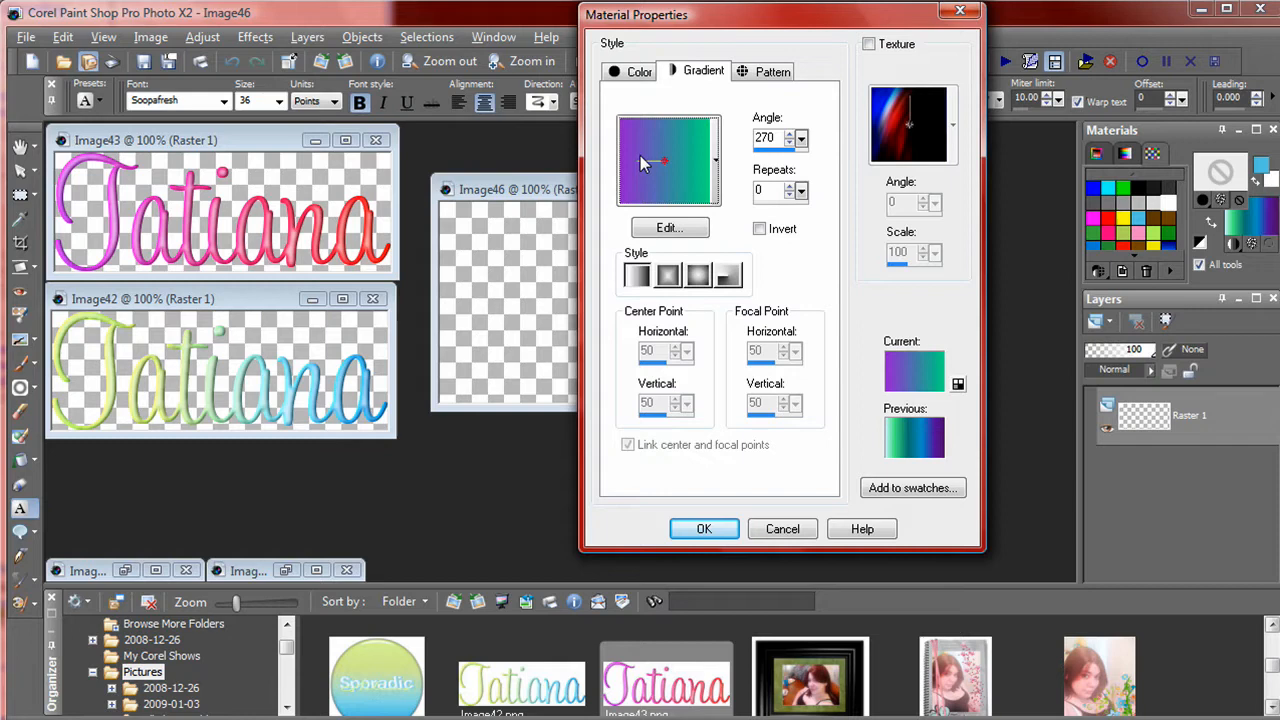
pyautogui.moveTo(660, 162); pyautogui.dragTo(704, 162)
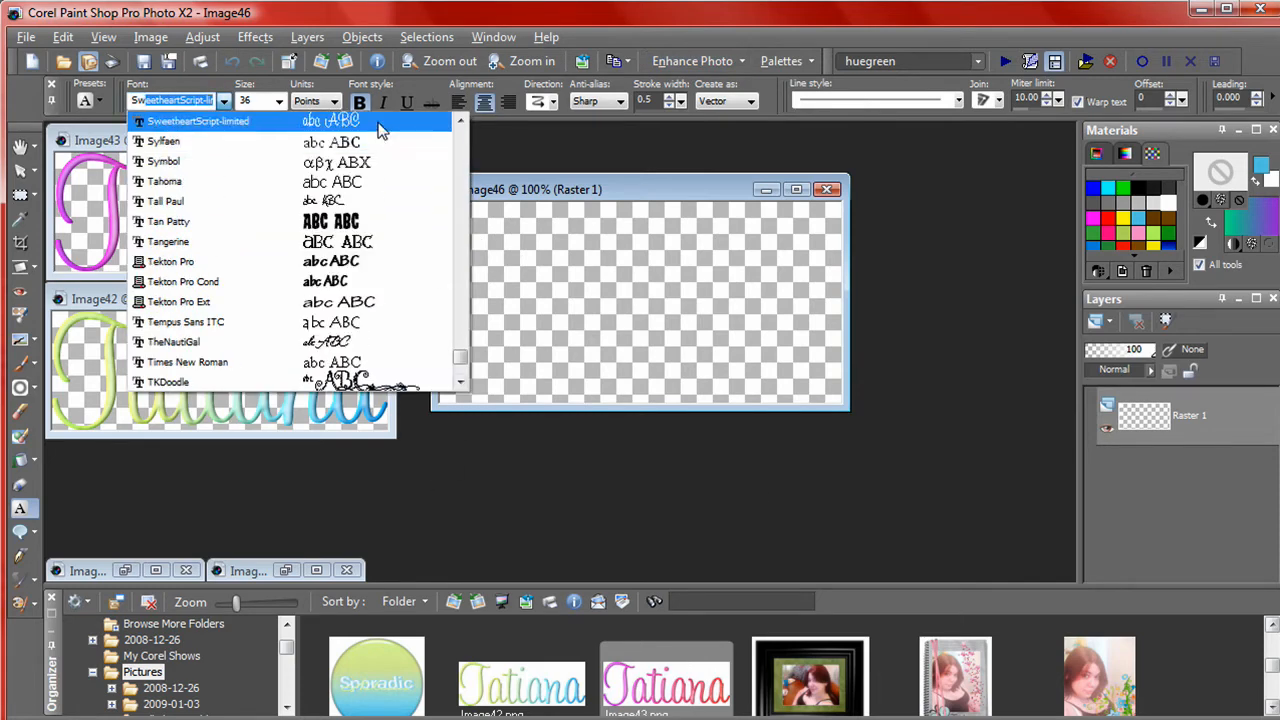
# Add the name Tatiana as vector text in SweetheartScript font, size 48, on the empty image.
pyautogui.click(198, 120)
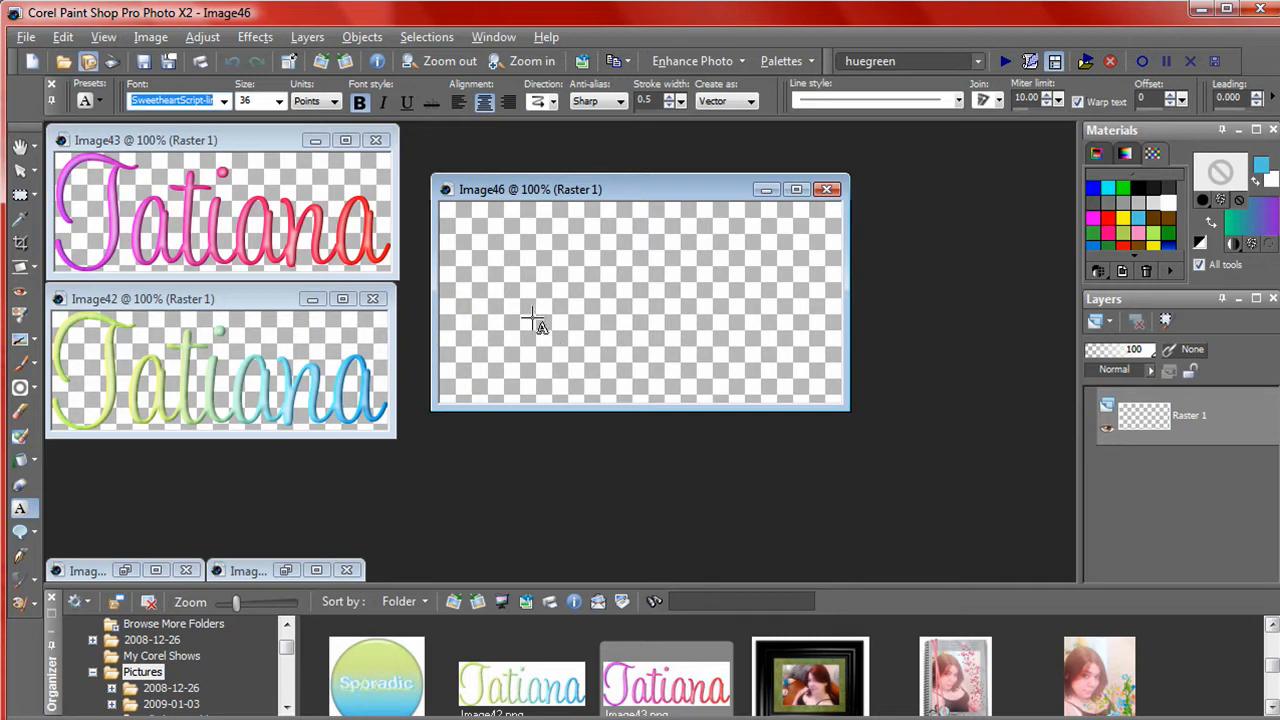
pyautogui.click(536, 320)
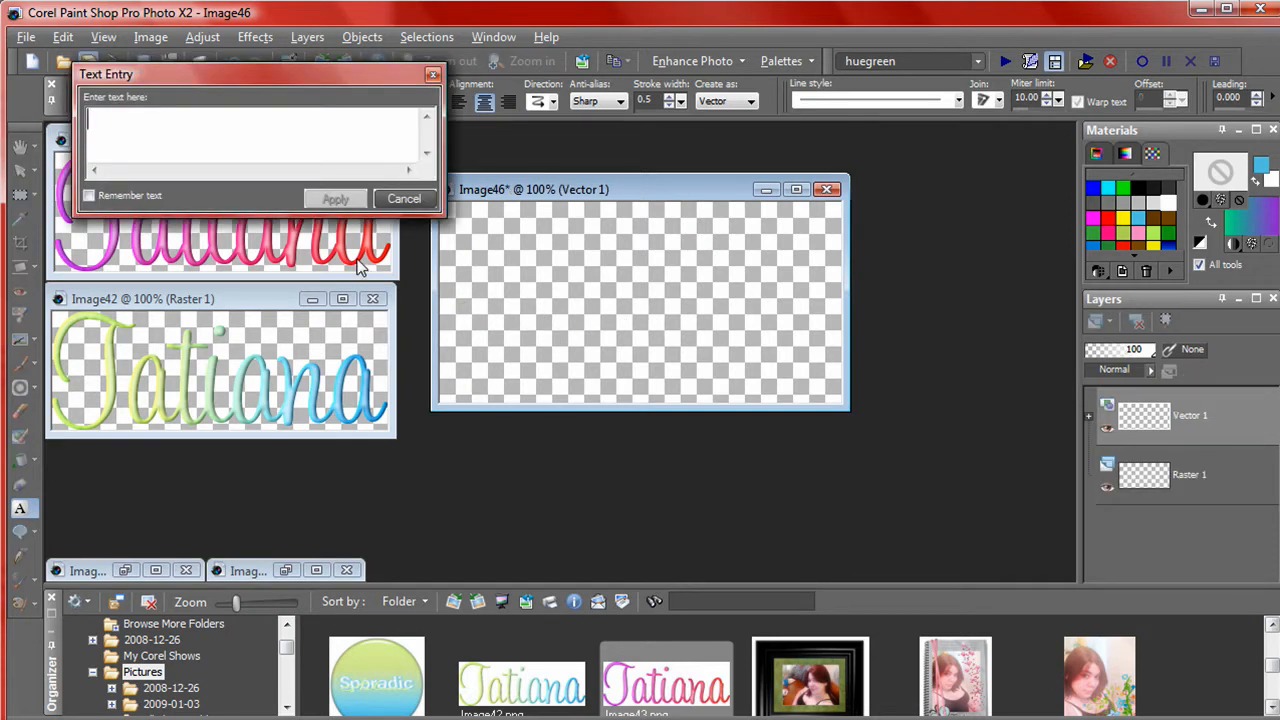
pyautogui.write('TAt')
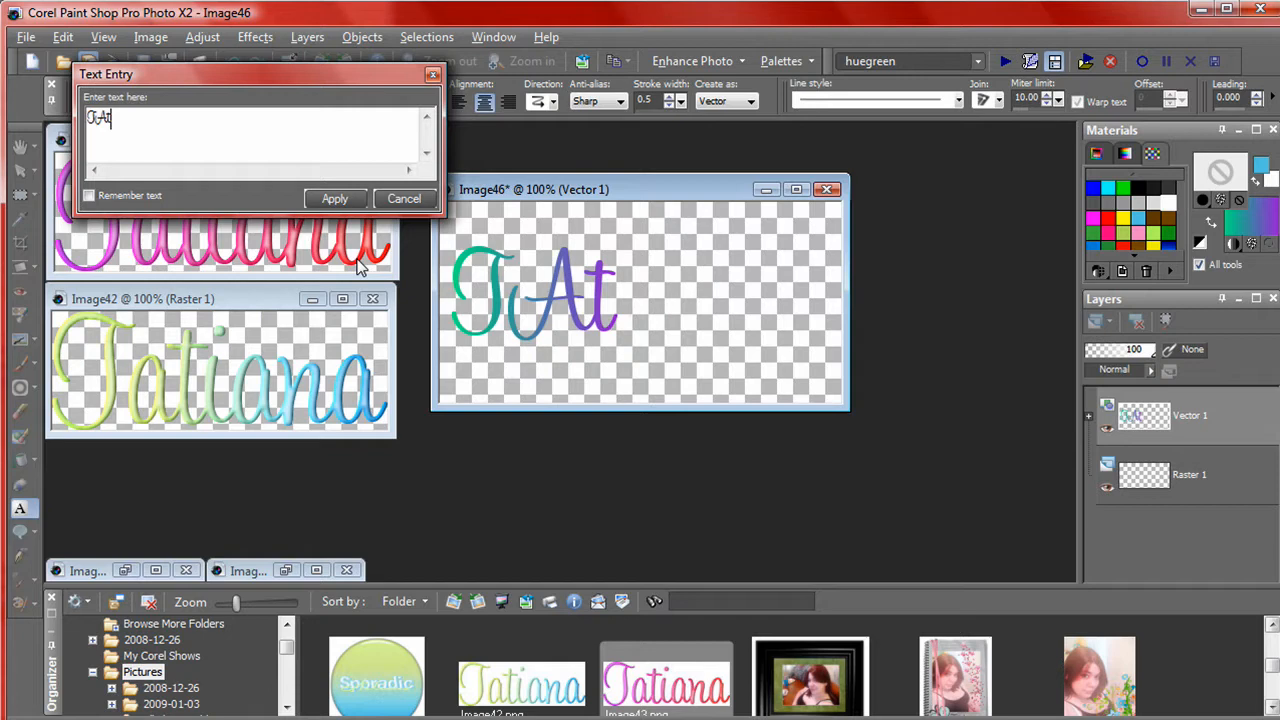
pyautogui.write('Tatia')
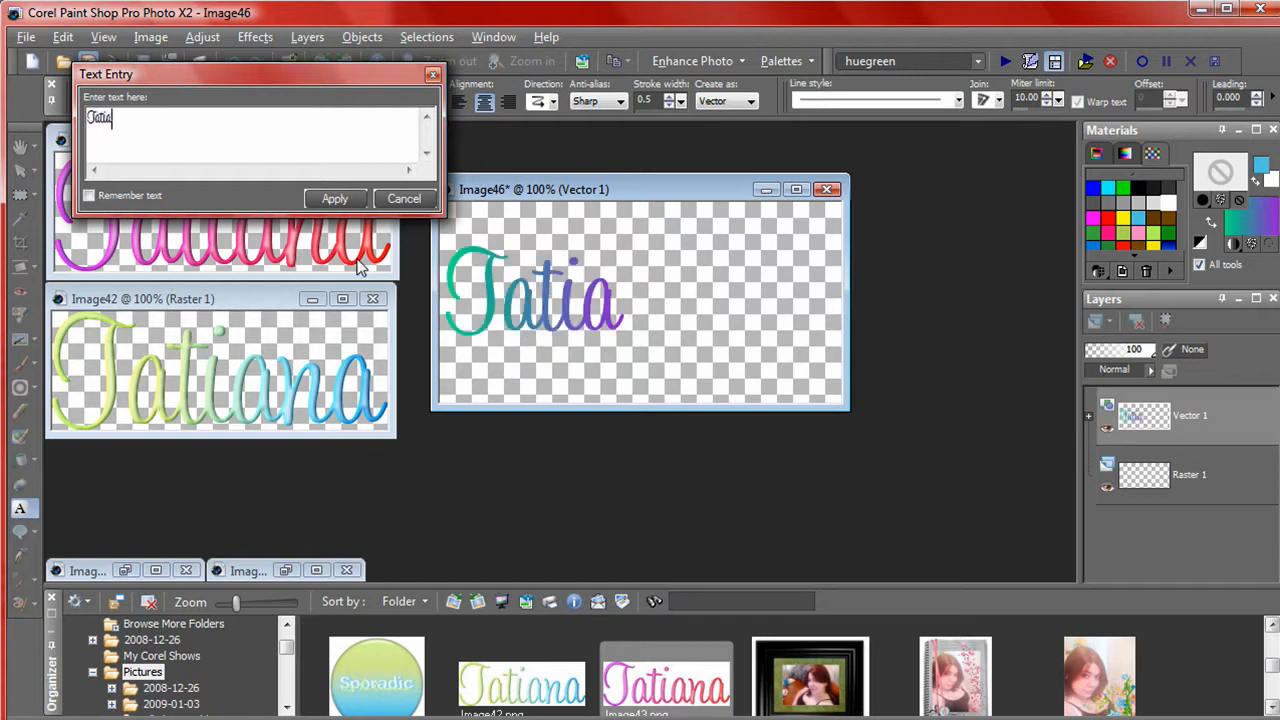
pyautogui.click(334, 198)
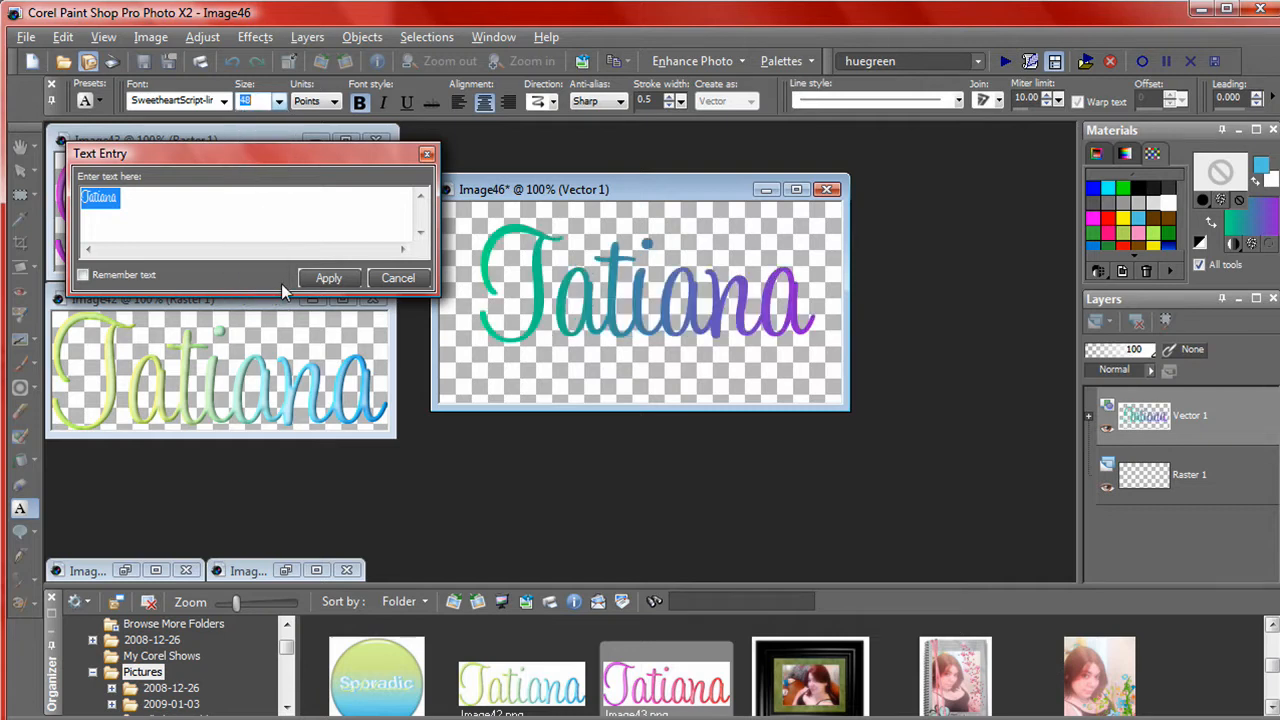
pyautogui.click(328, 278)
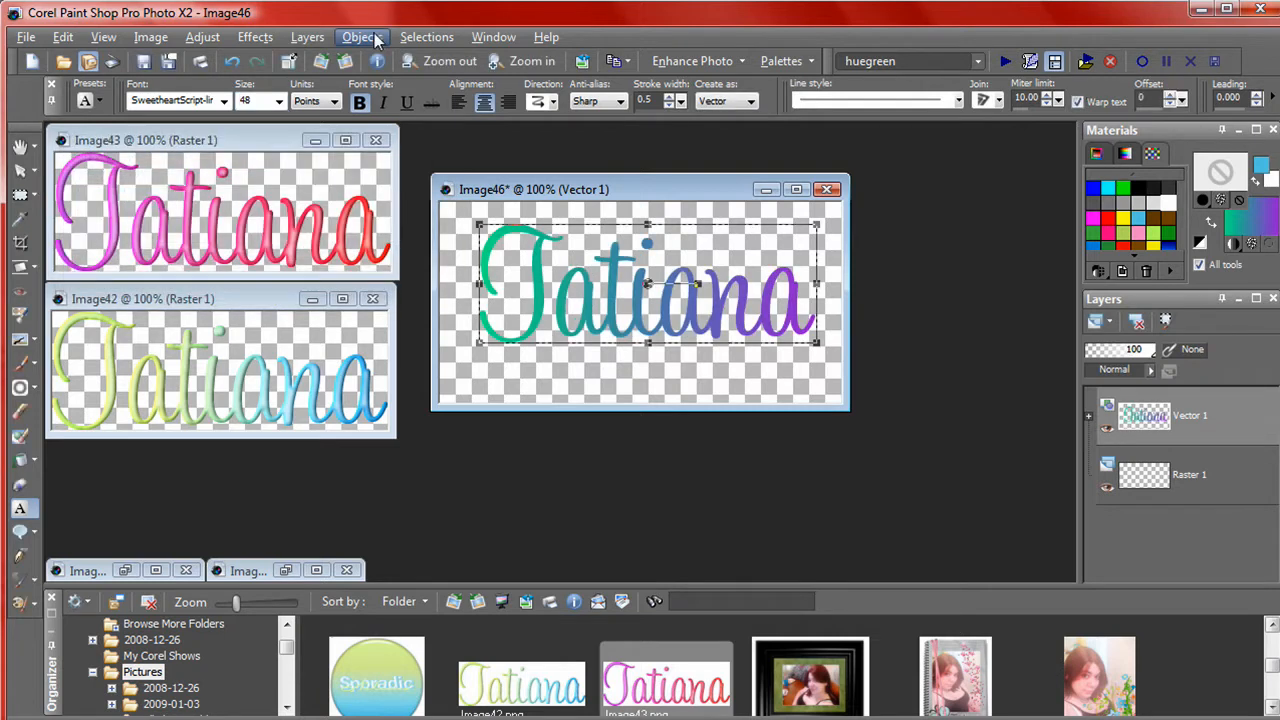
pyautogui.click(362, 36)
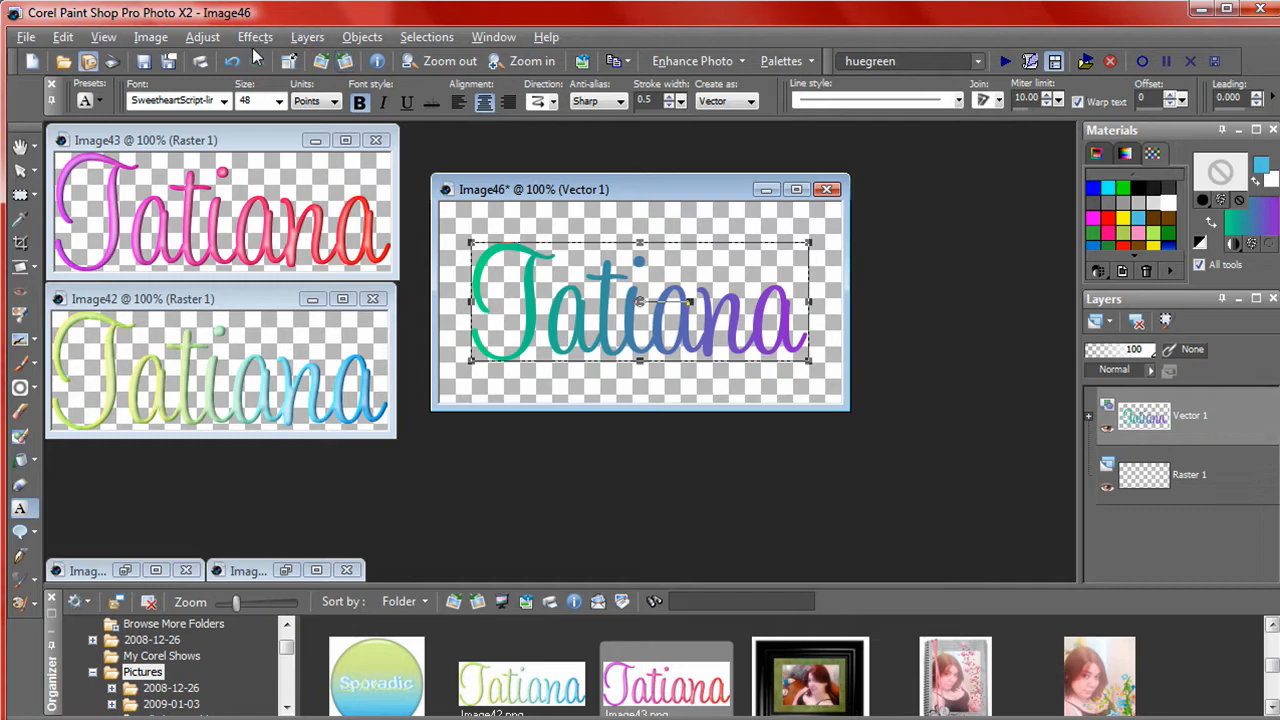
# Start an Inner Bevel on the script Tatiana text and choose the rounded bevel shape.
pyautogui.click(256, 36)
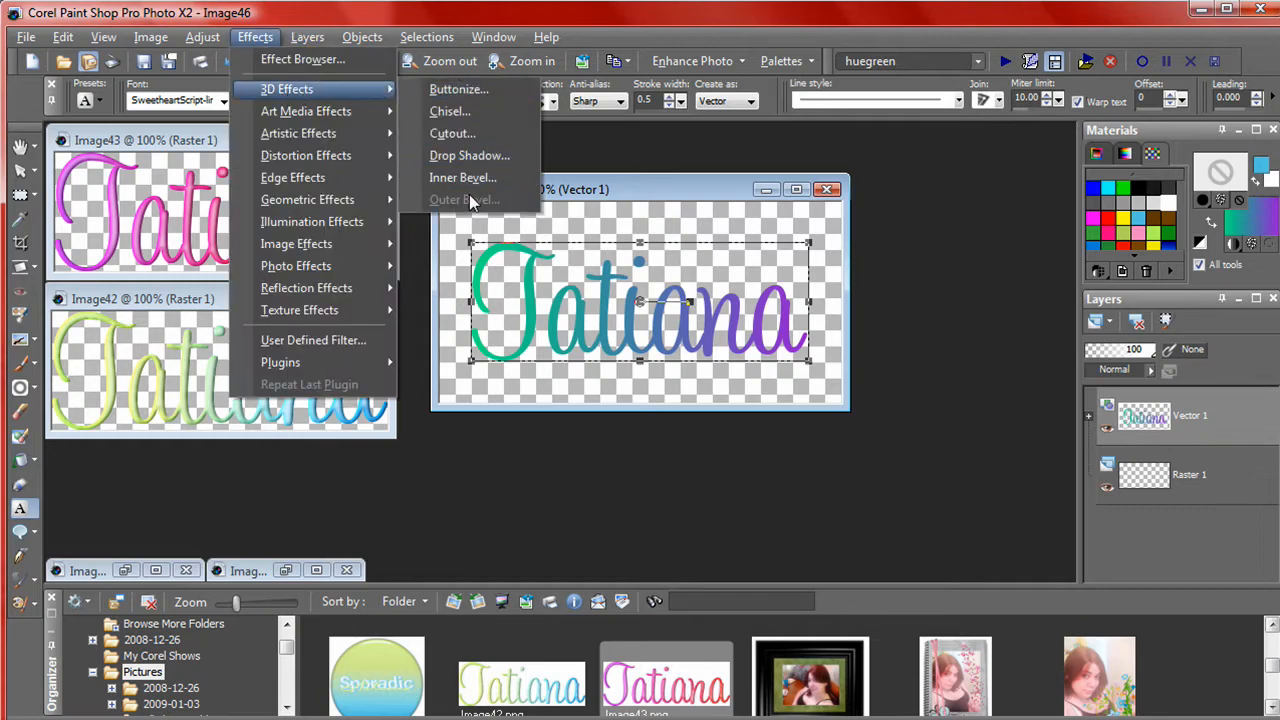
pyautogui.click(462, 176)
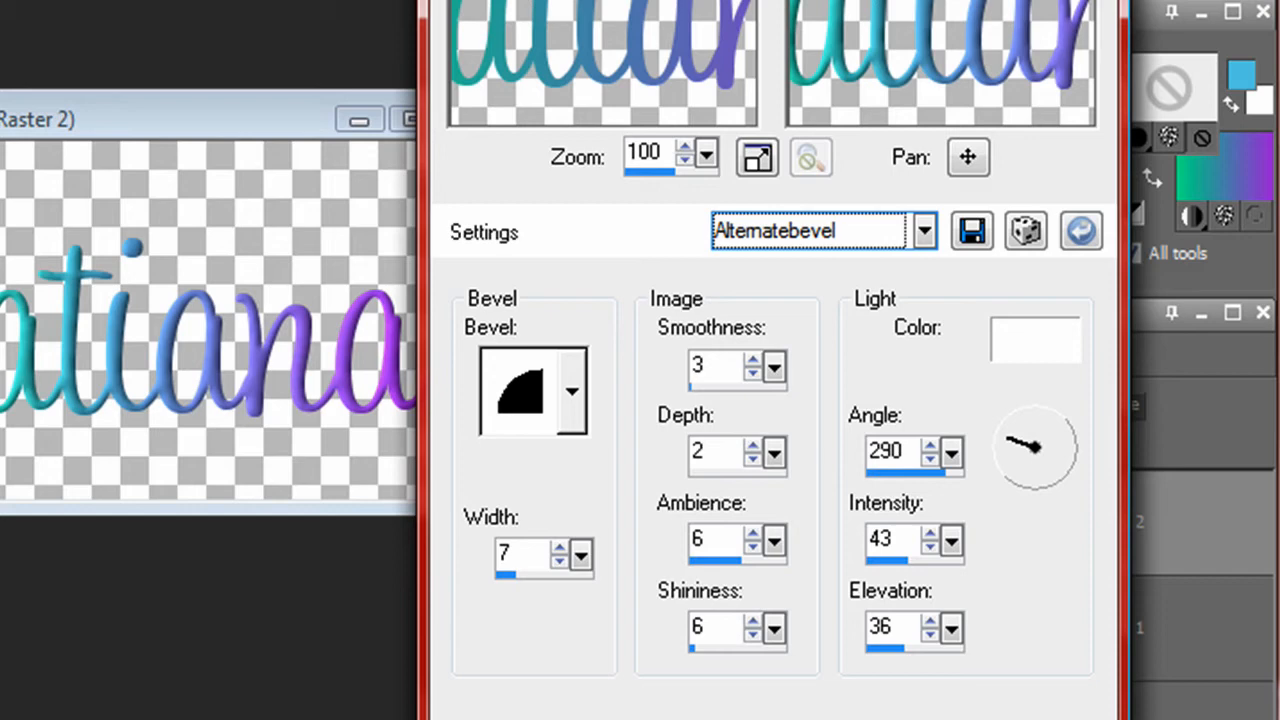
pyautogui.click(572, 390)
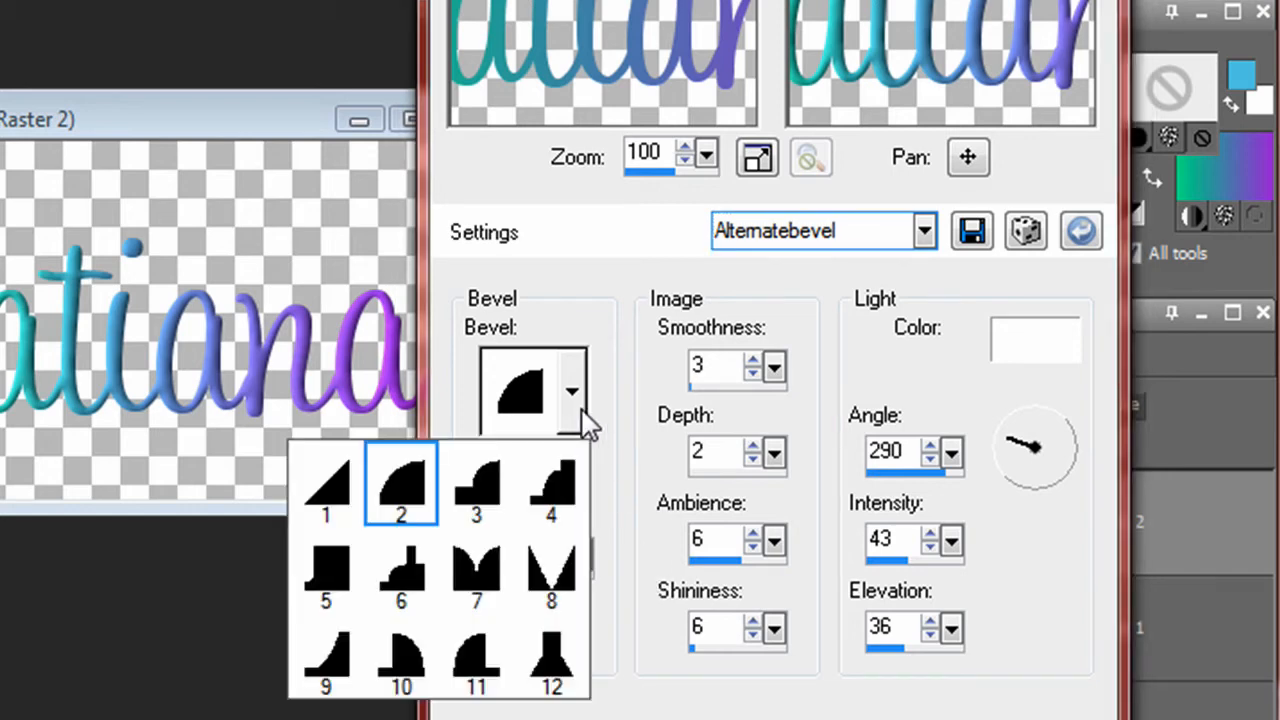
pyautogui.moveTo(400, 490)
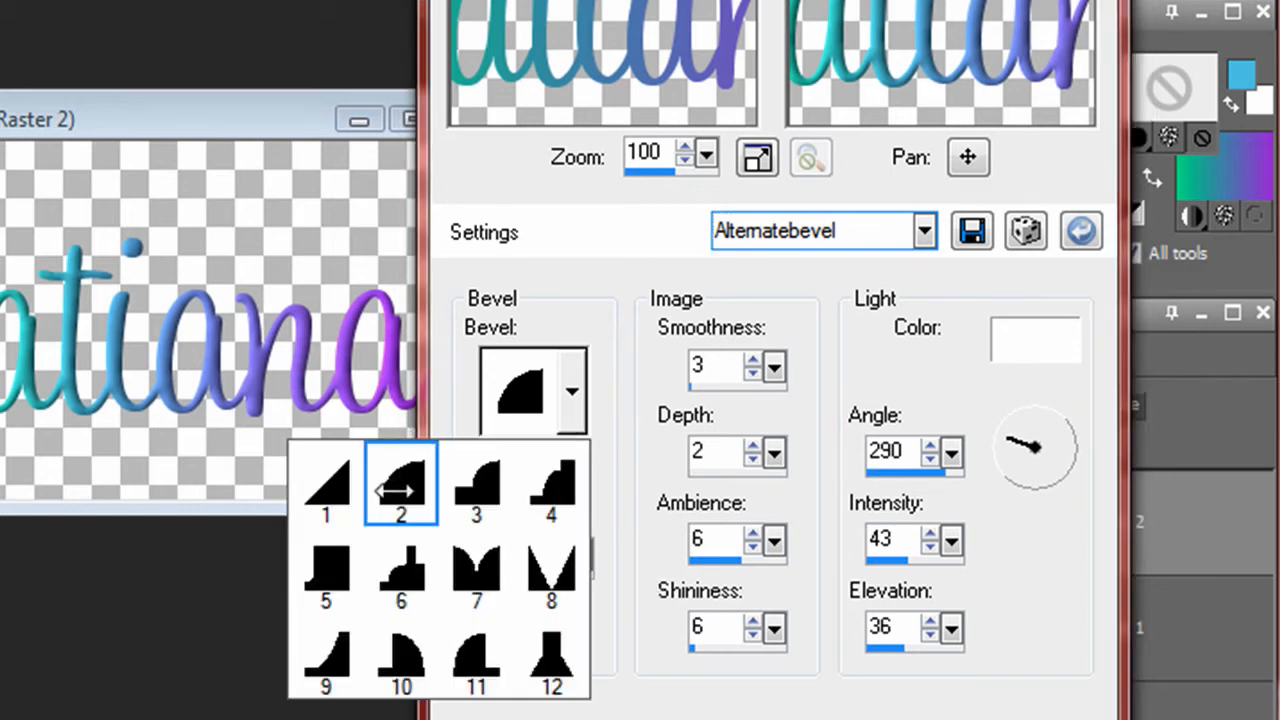
pyautogui.click(400, 486)
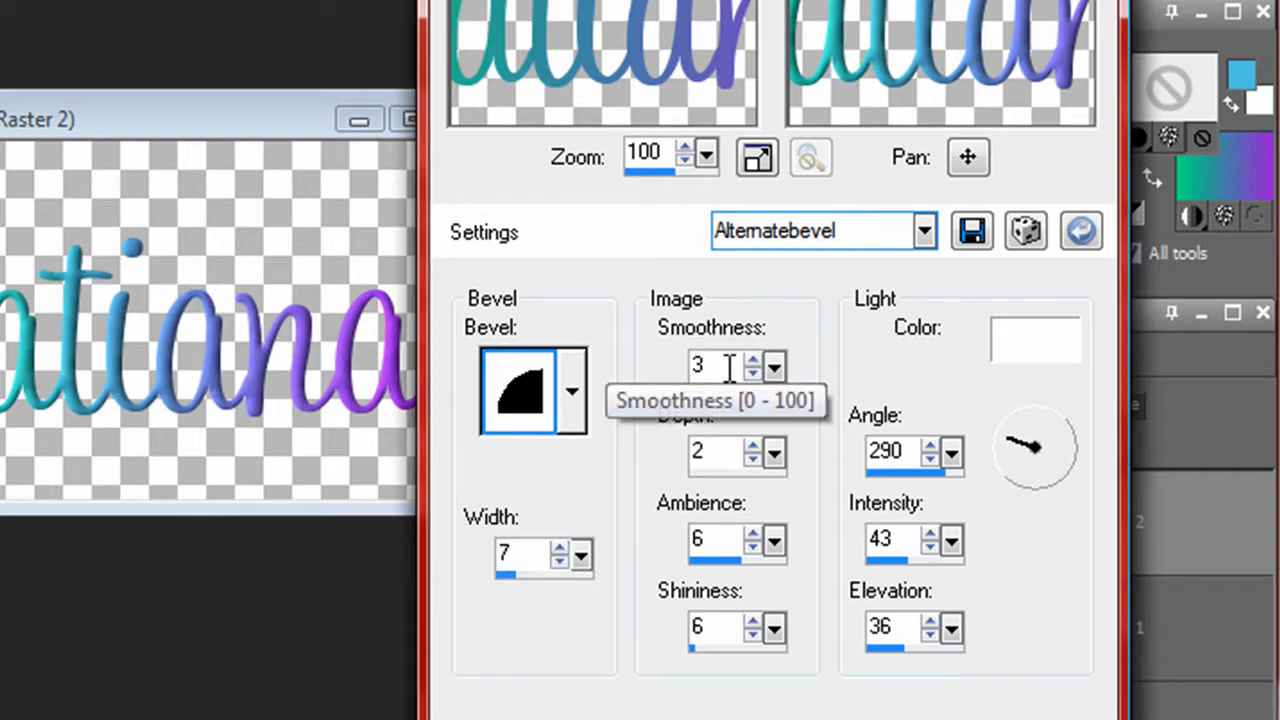
pyautogui.moveTo(716, 452)
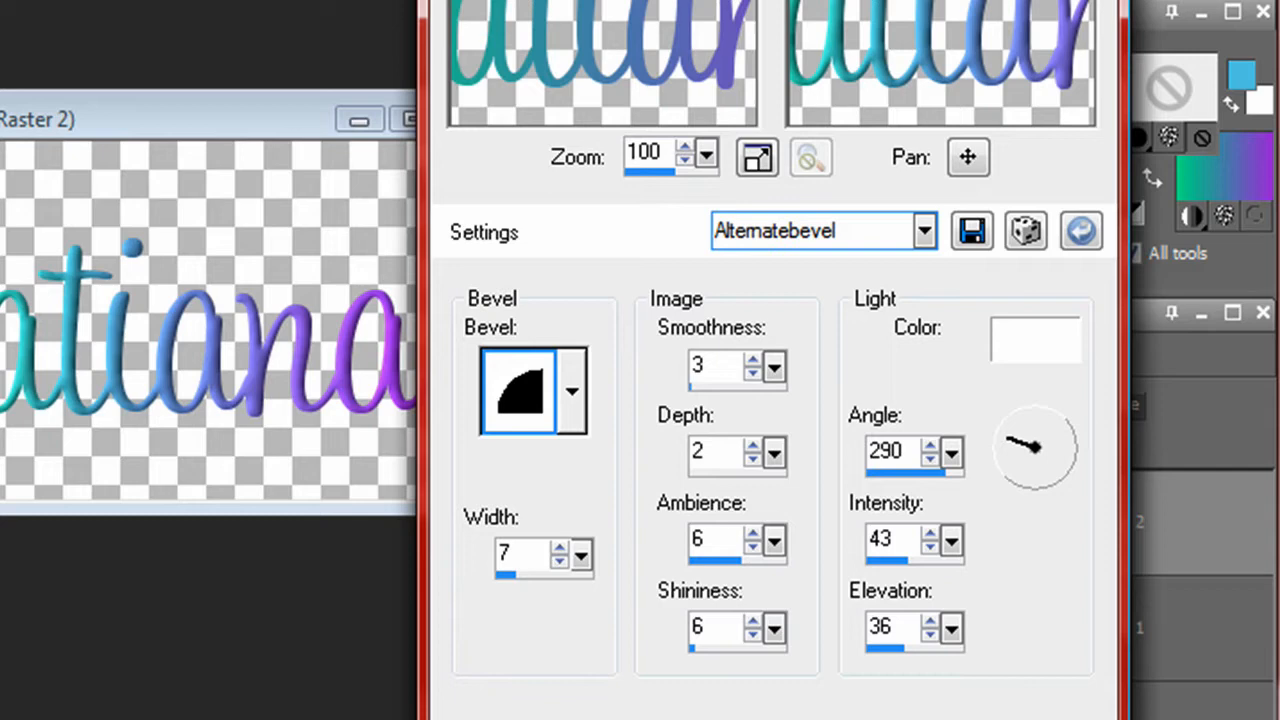
pyautogui.moveTo(900, 452)
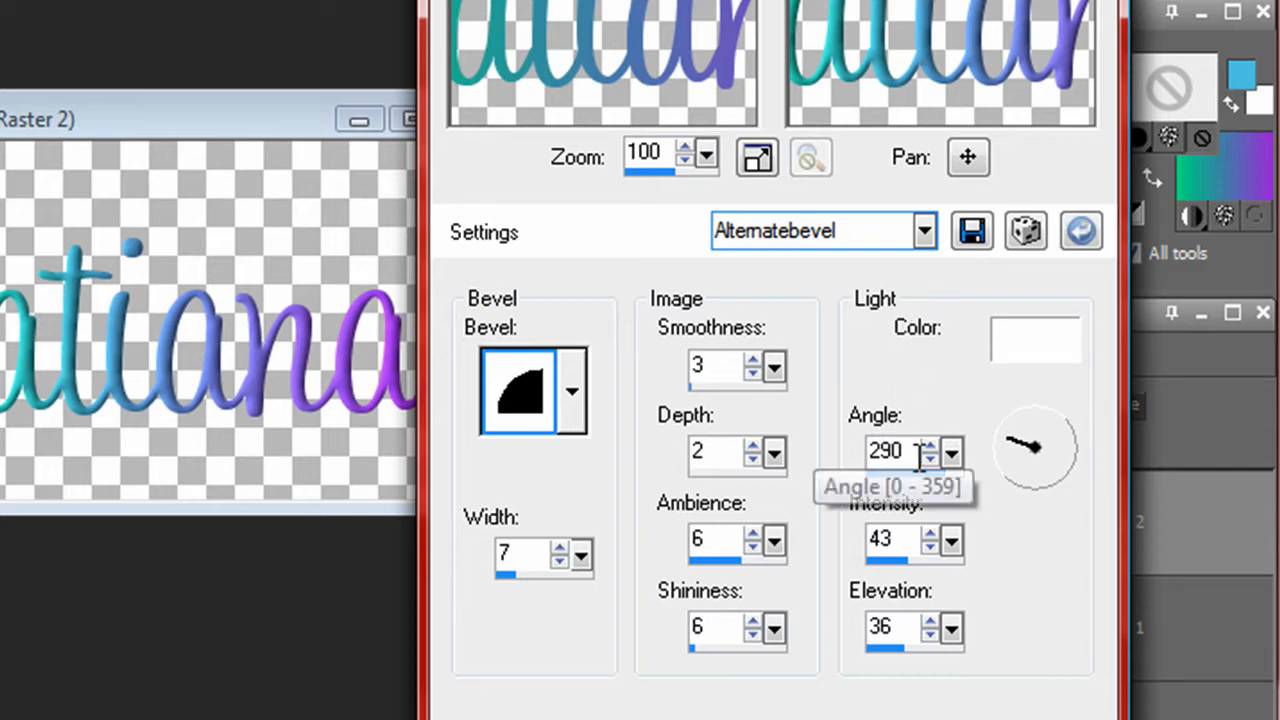
pyautogui.moveTo(896, 542)
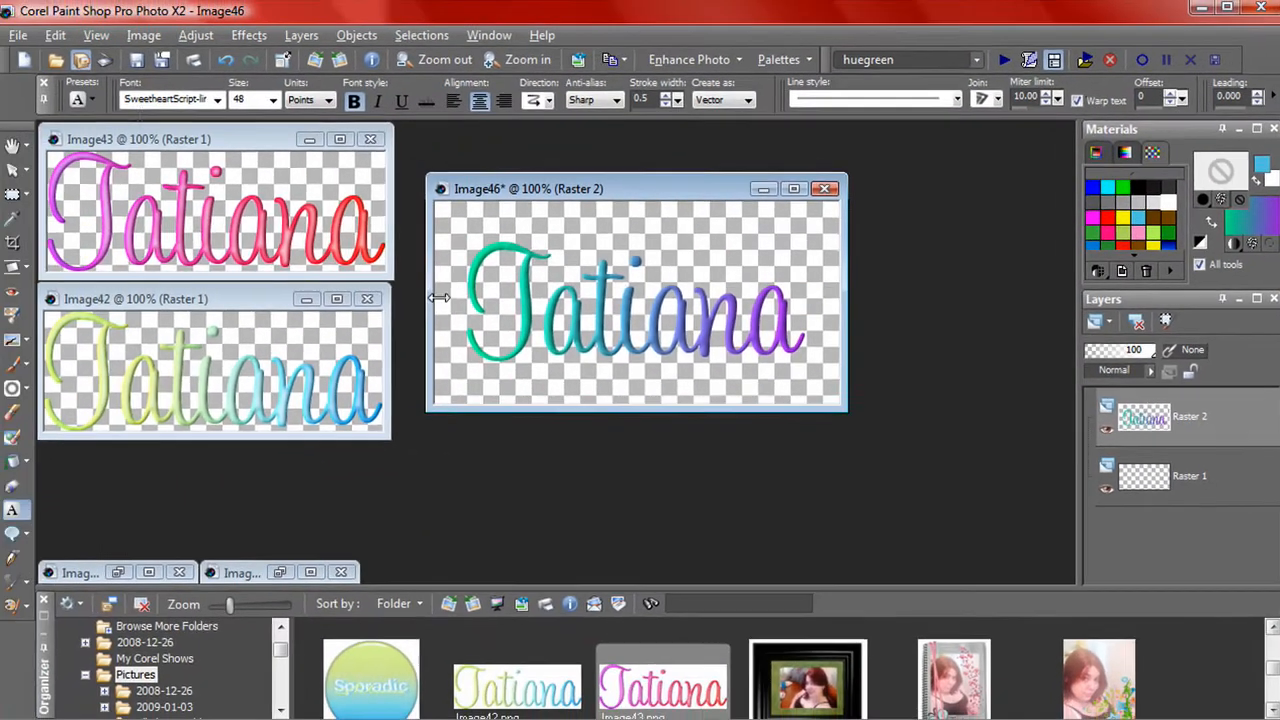
# Launch the Eye Candy 5: Impact Gradient Glow filter from the Effects menu.
pyautogui.click(252, 36)
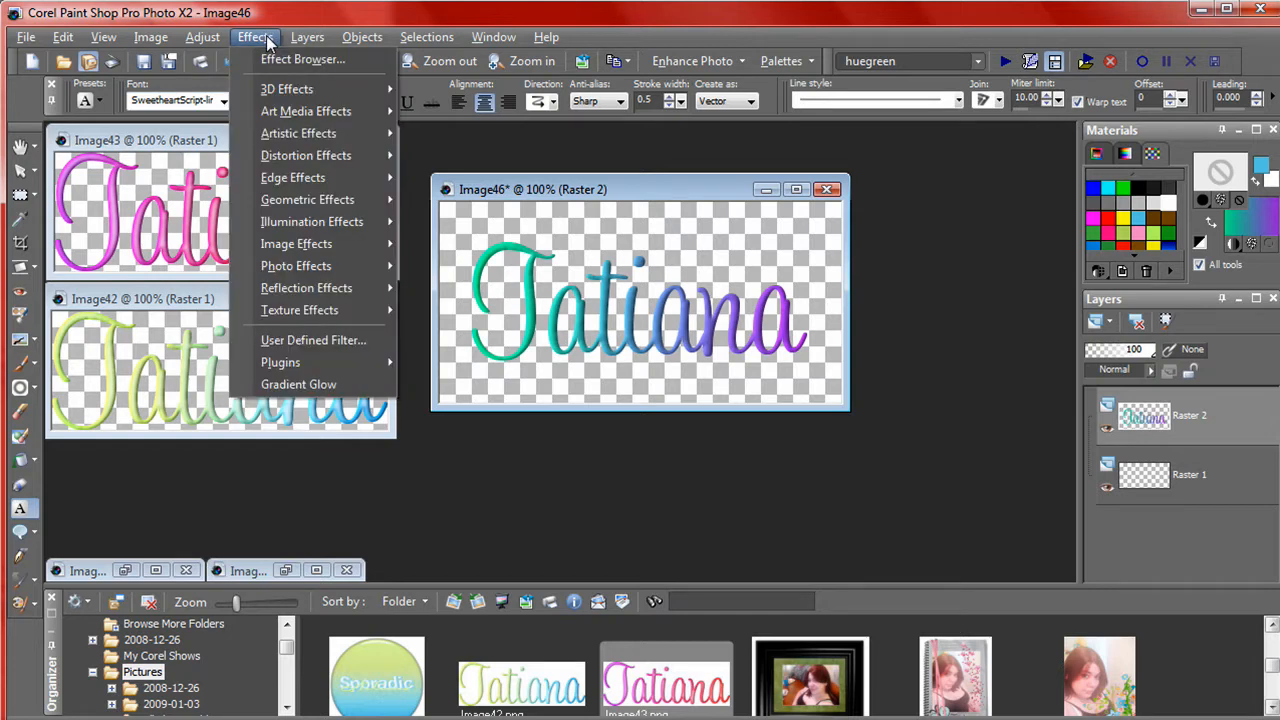
pyautogui.moveTo(296, 244)
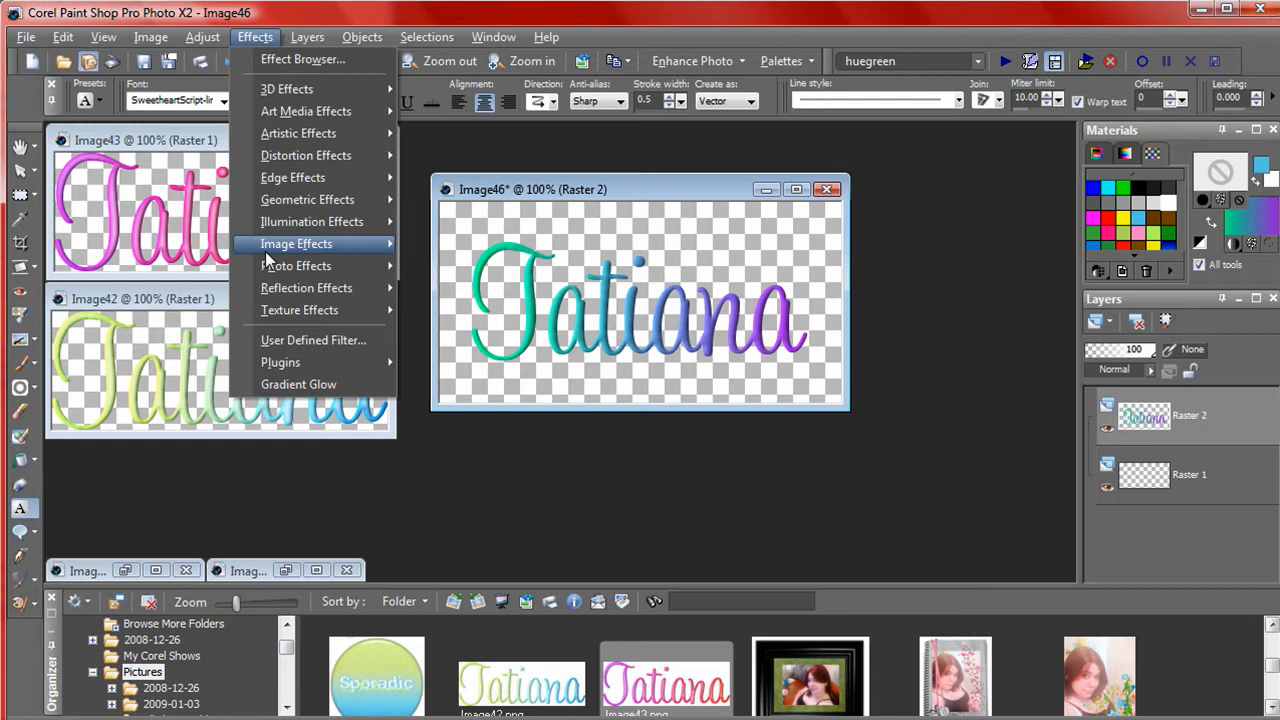
pyautogui.moveTo(280, 362)
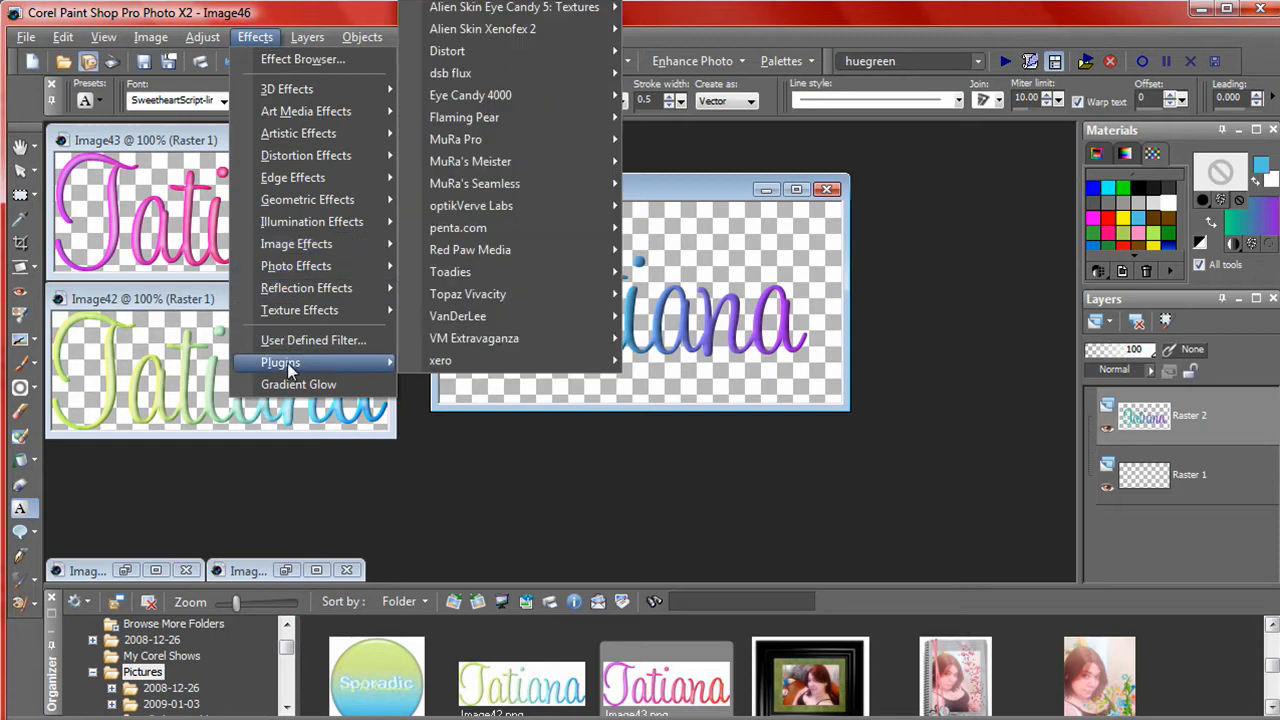
pyautogui.moveTo(308, 372)
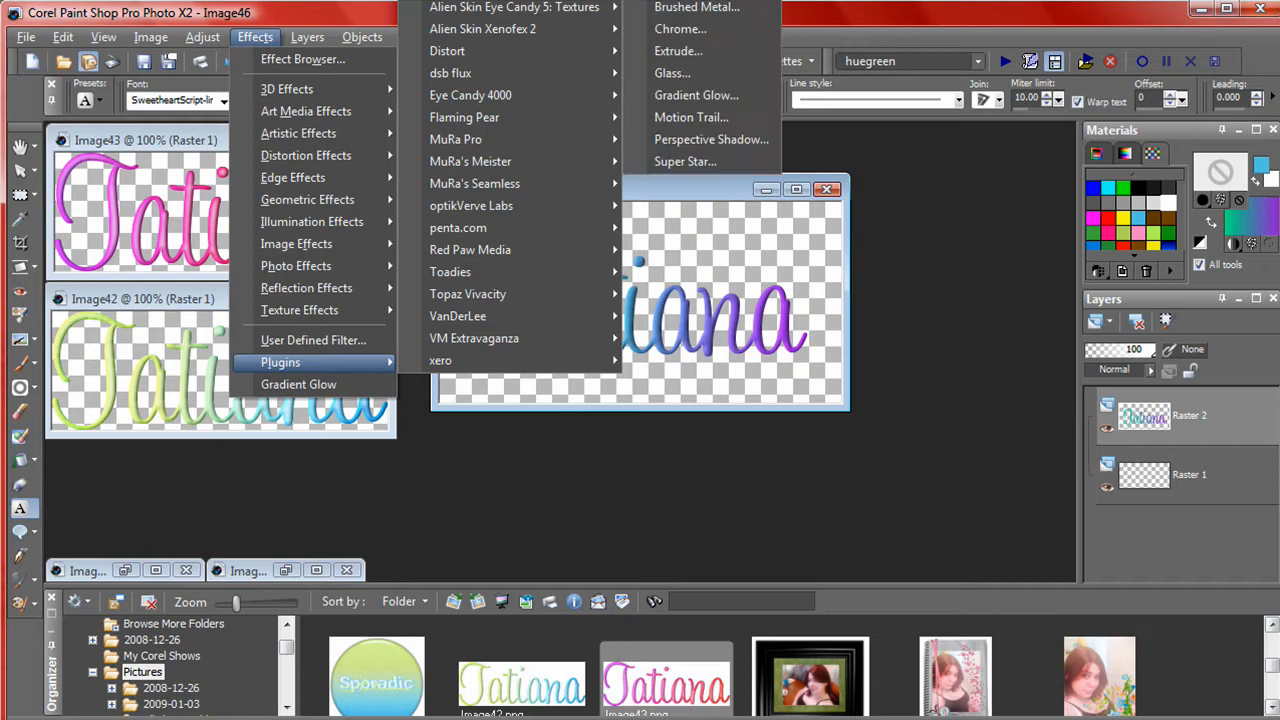
pyautogui.moveTo(696, 8)
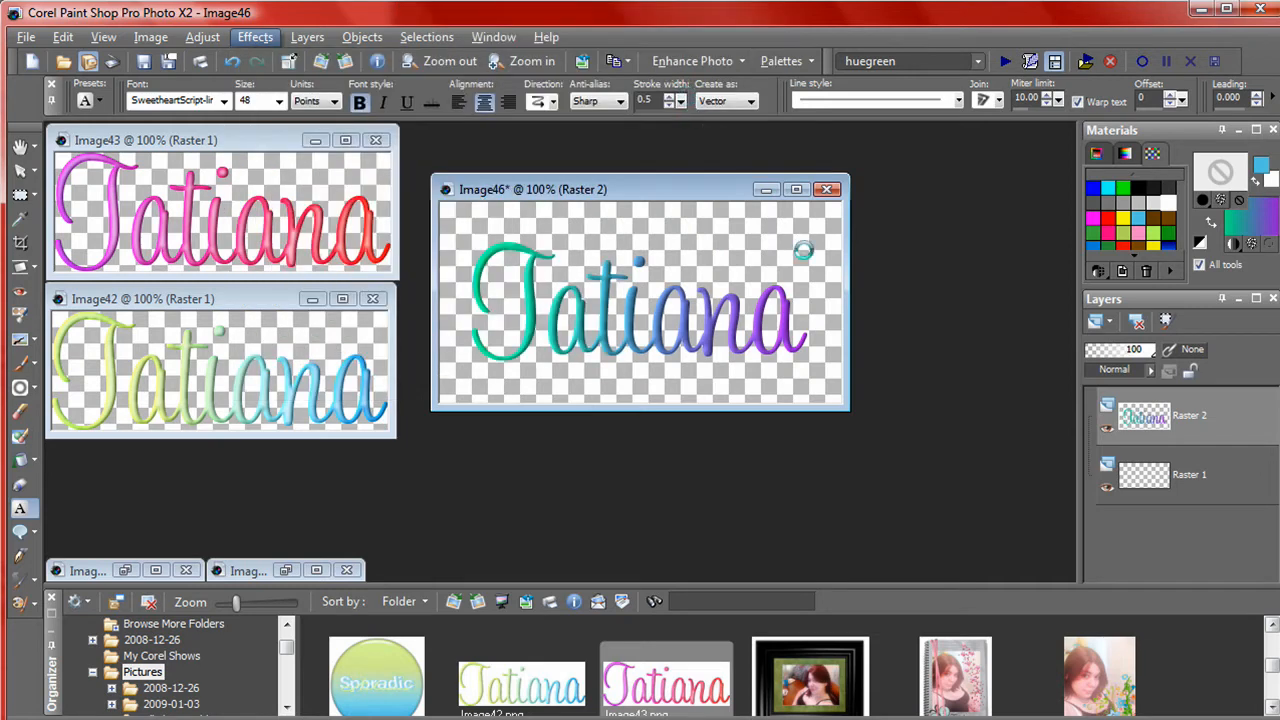
pyautogui.click(254, 36)
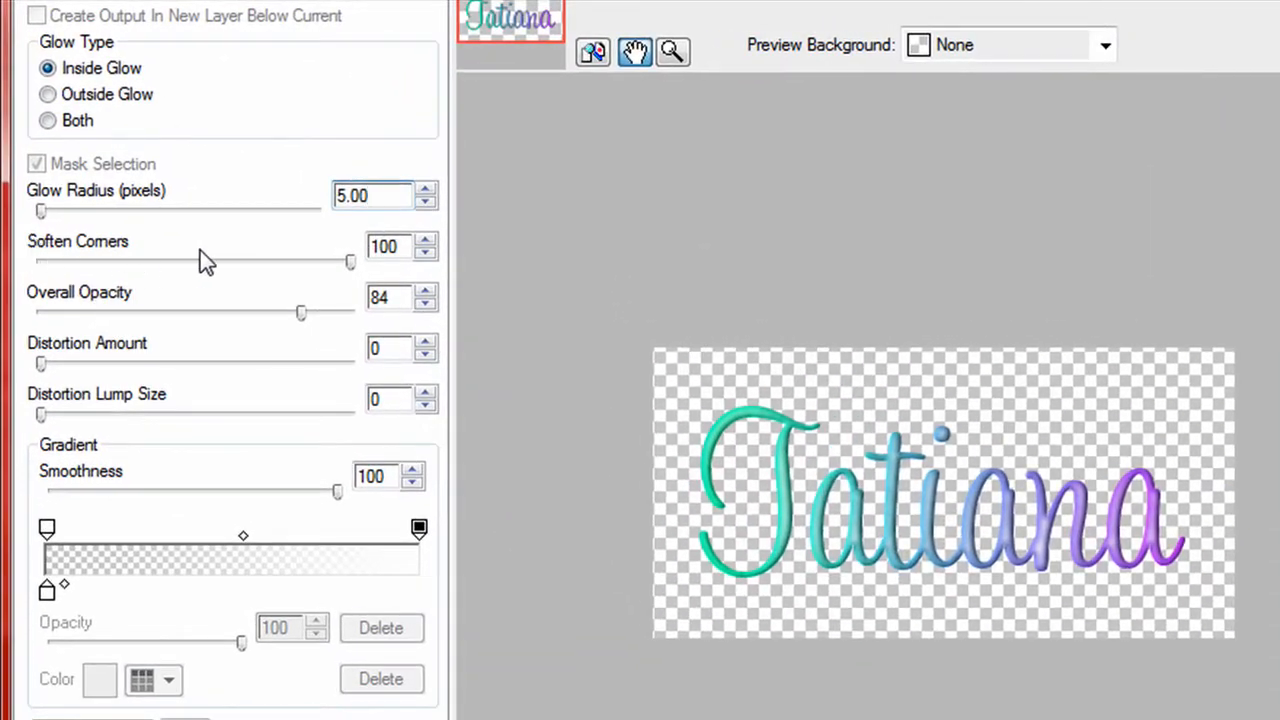
pyautogui.moveTo(84, 308)
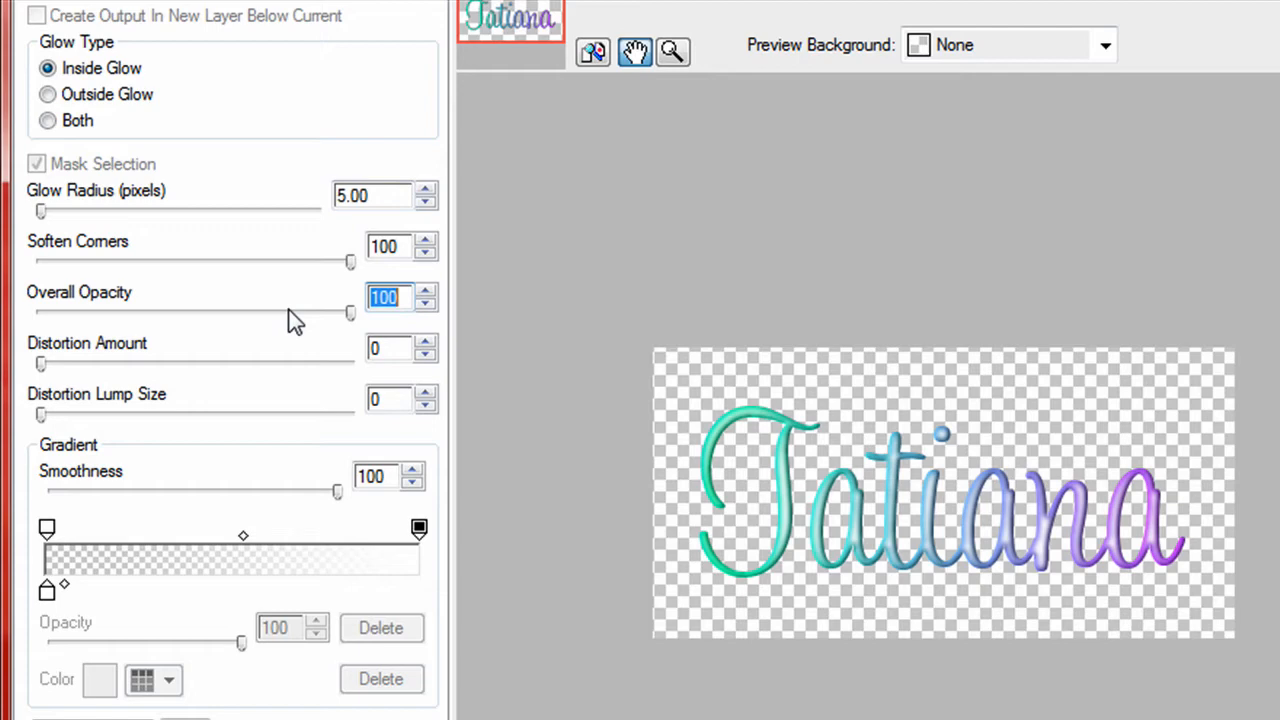
# Set the inside glow's overall opacity to 84 and the gradient opacity to 100.
pyautogui.moveTo(350, 312); pyautogui.dragTo(178, 312)
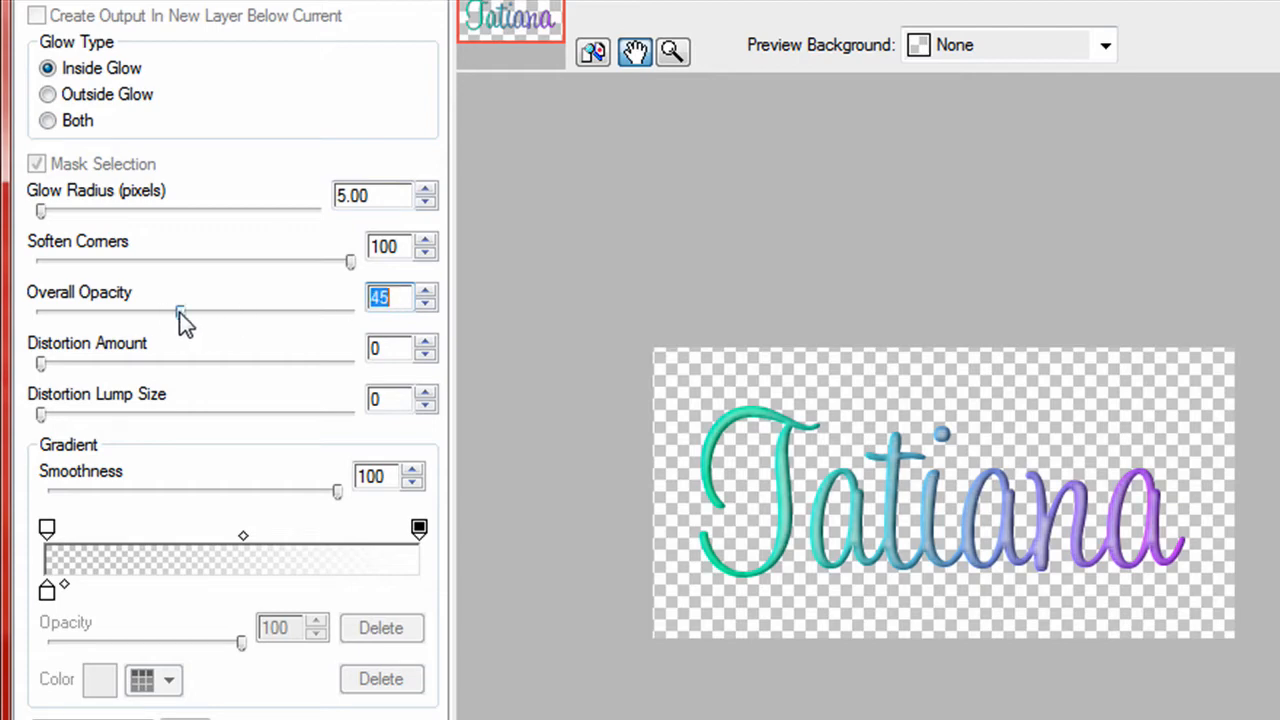
pyautogui.moveTo(180, 312); pyautogui.dragTo(240, 312)
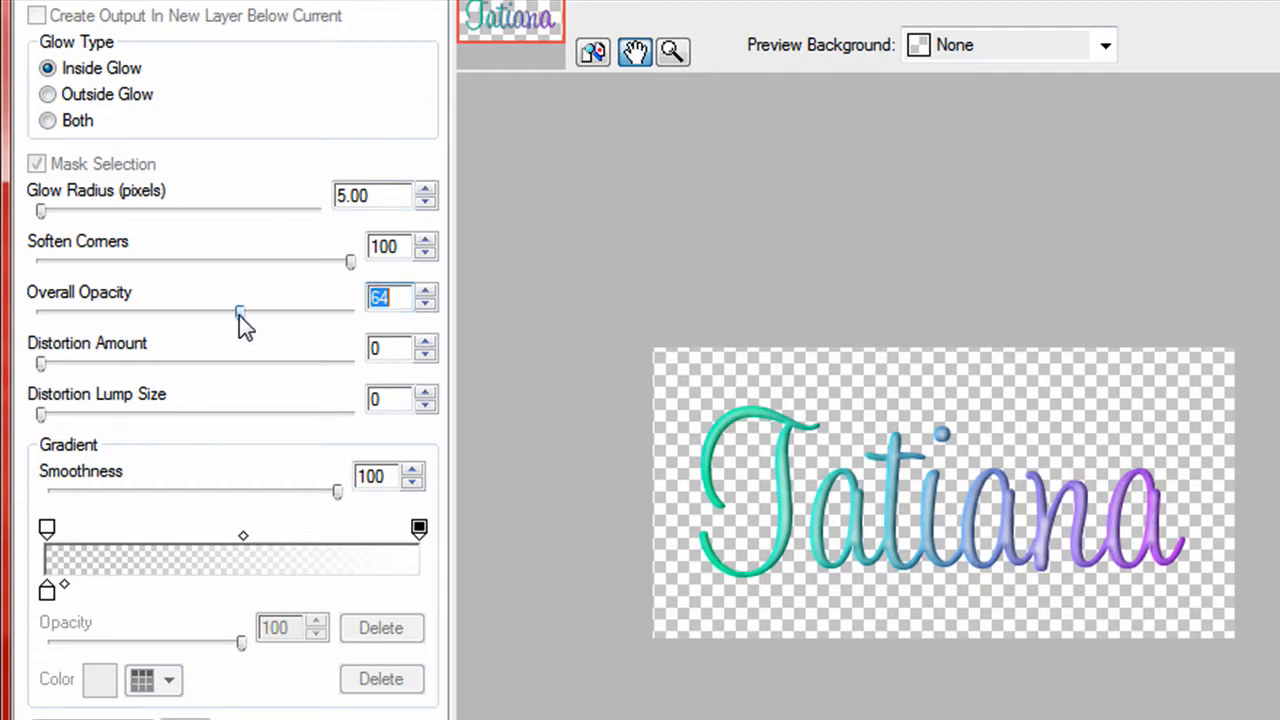
pyautogui.moveTo(240, 312); pyautogui.dragTo(270, 312)
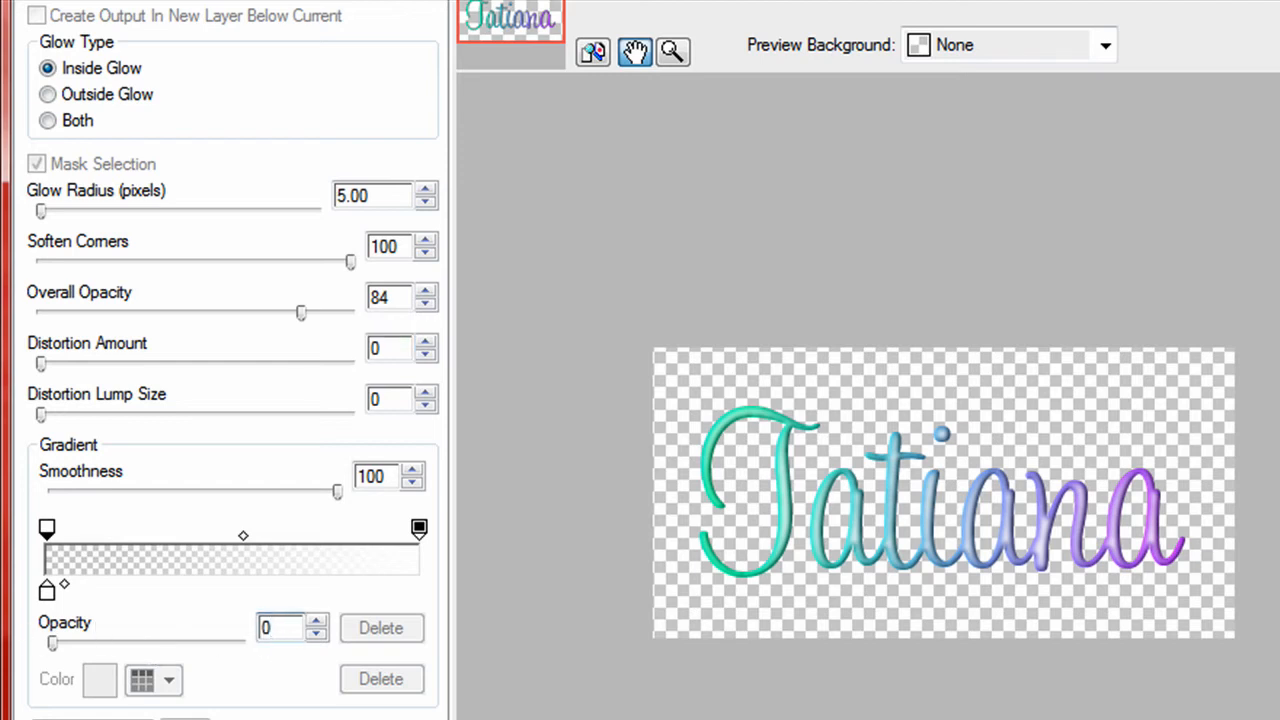
pyautogui.write('100')
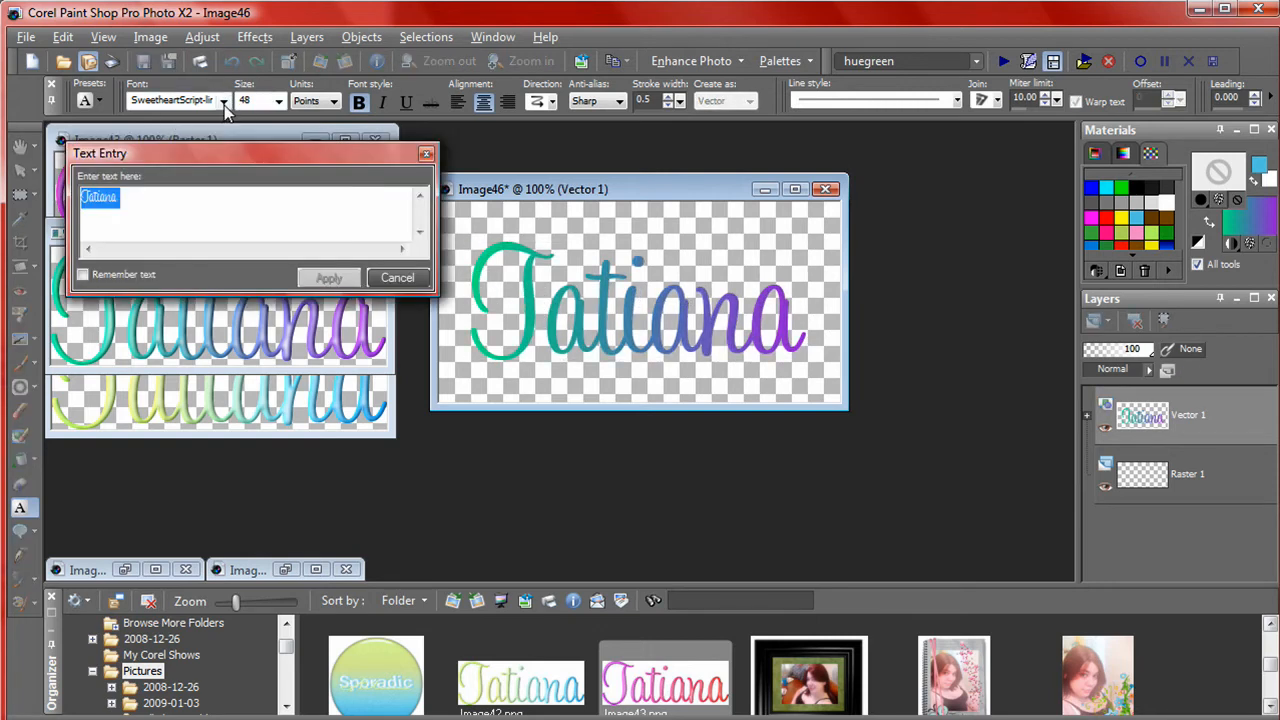
# Switch the Tatiana text to the thick Tan Ratty font and apply it.
pyautogui.click(224, 100)
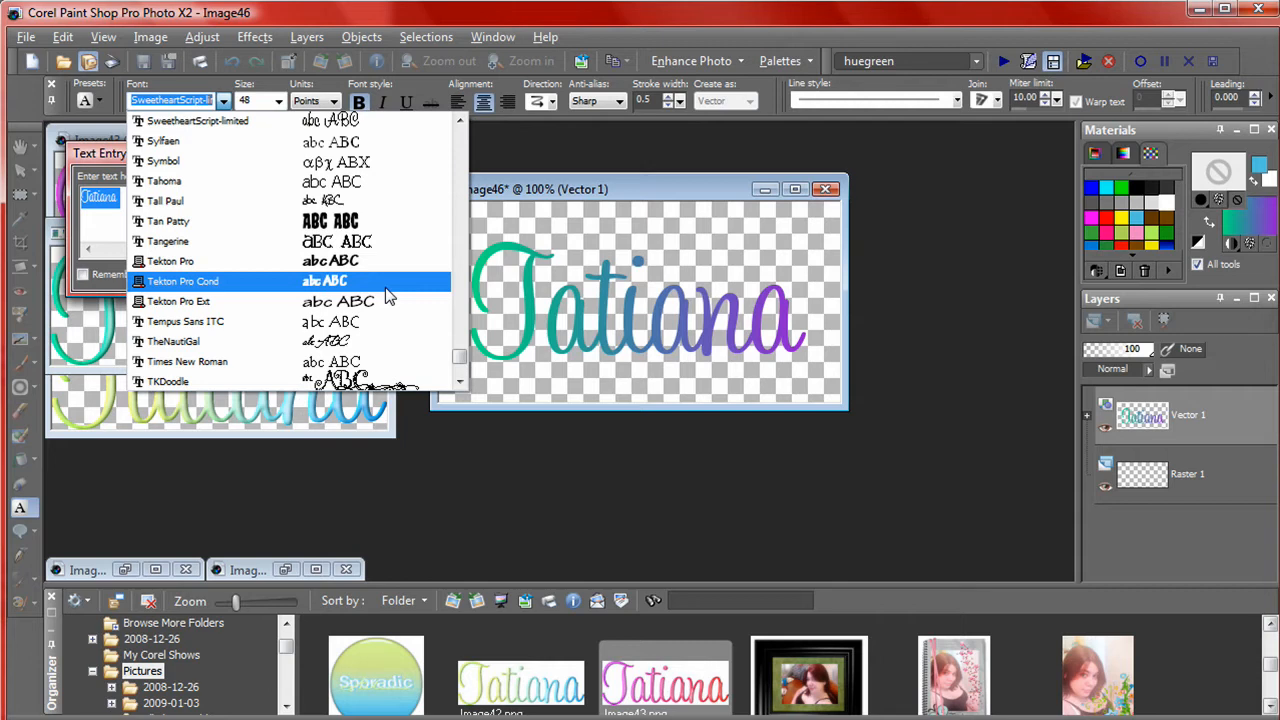
pyautogui.click(168, 200)
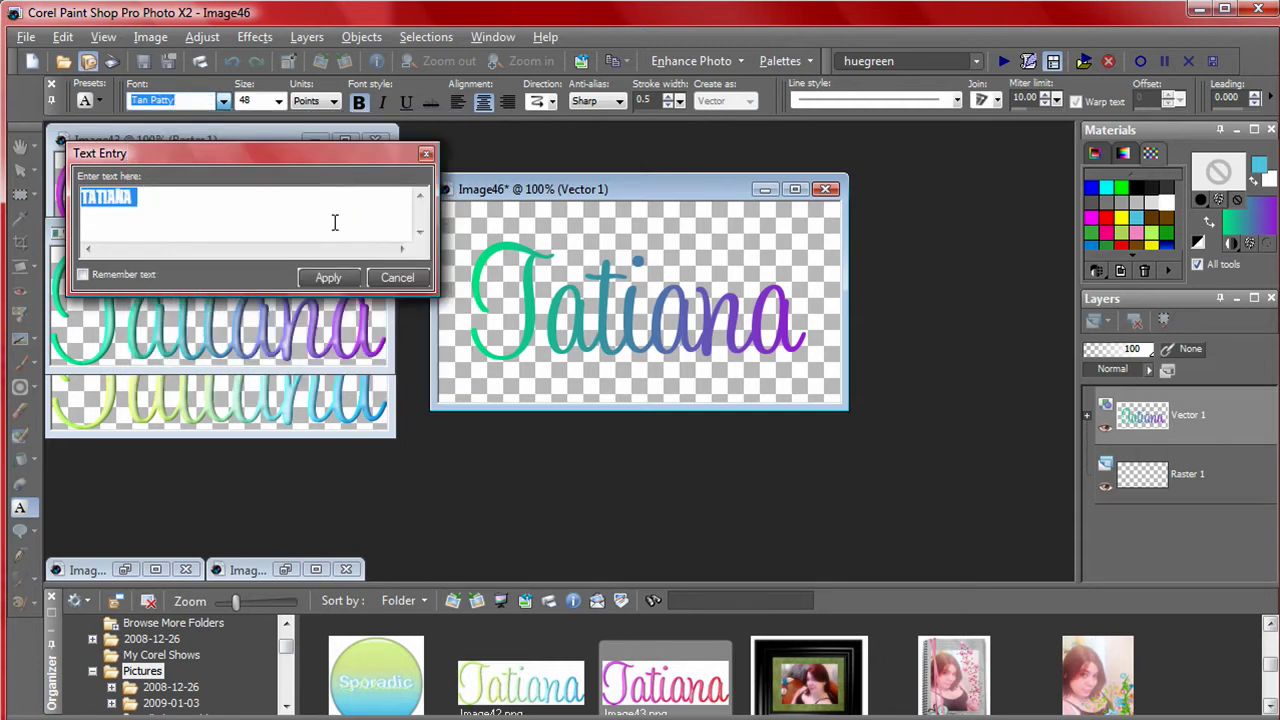
pyautogui.click(328, 276)
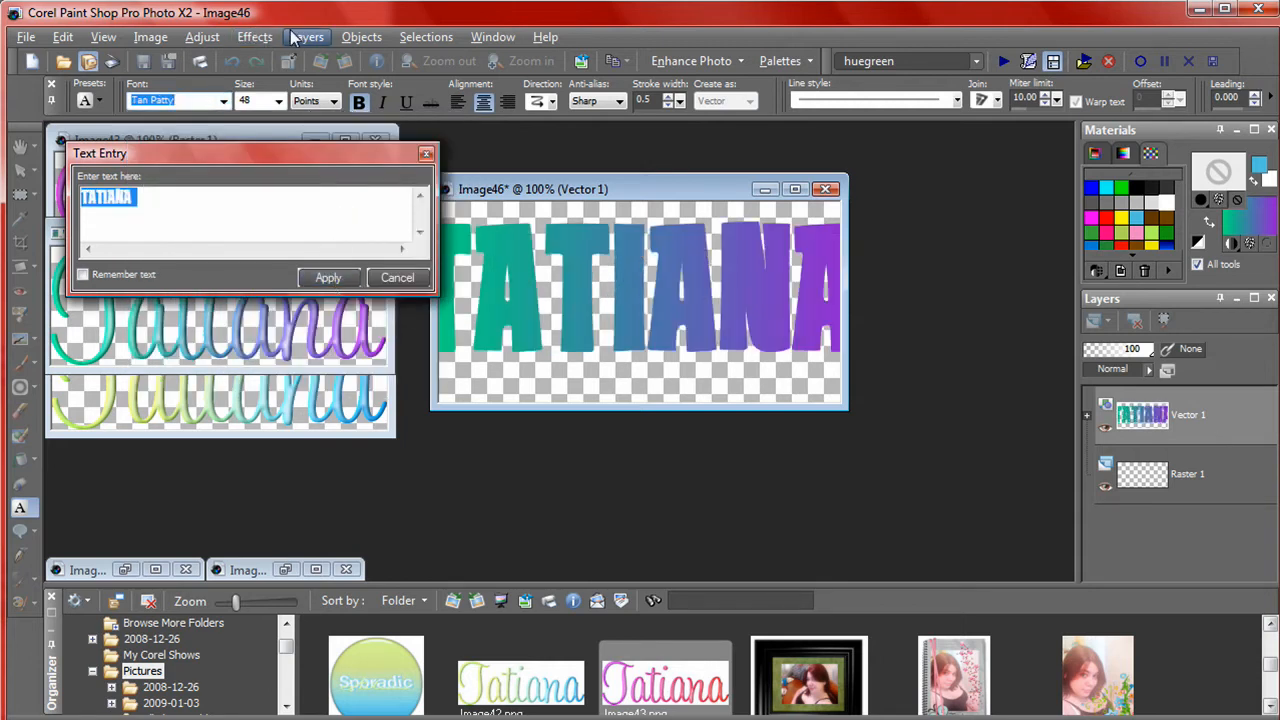
pyautogui.click(256, 36)
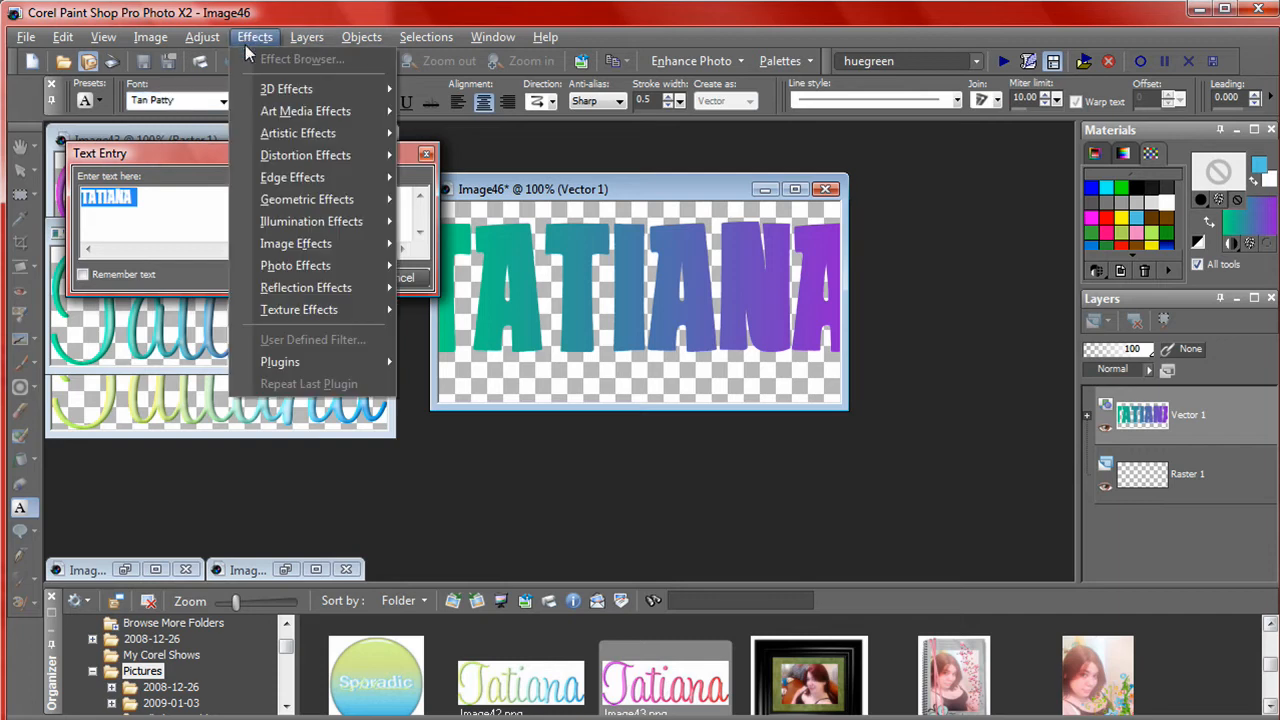
# Reduce the Tan Ratty TATIANA text to size 36 and apply the change.
pyautogui.click(278, 100)
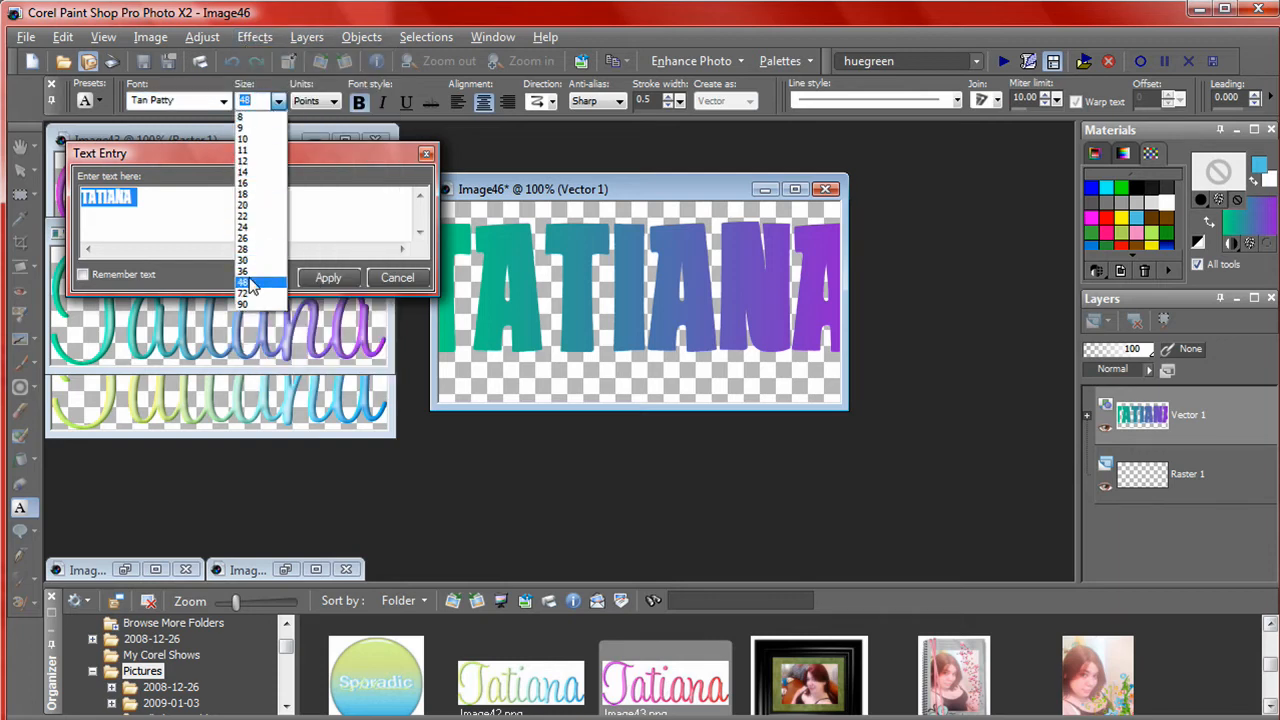
pyautogui.click(242, 270)
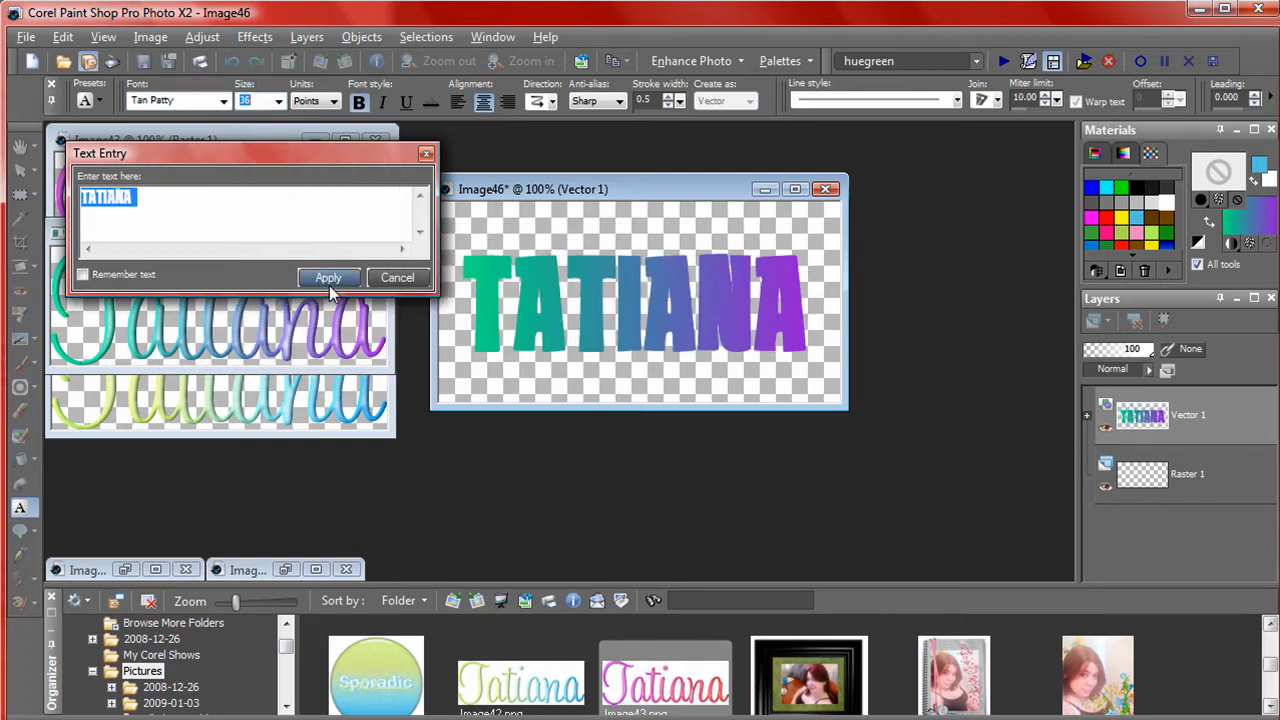
pyautogui.click(328, 276)
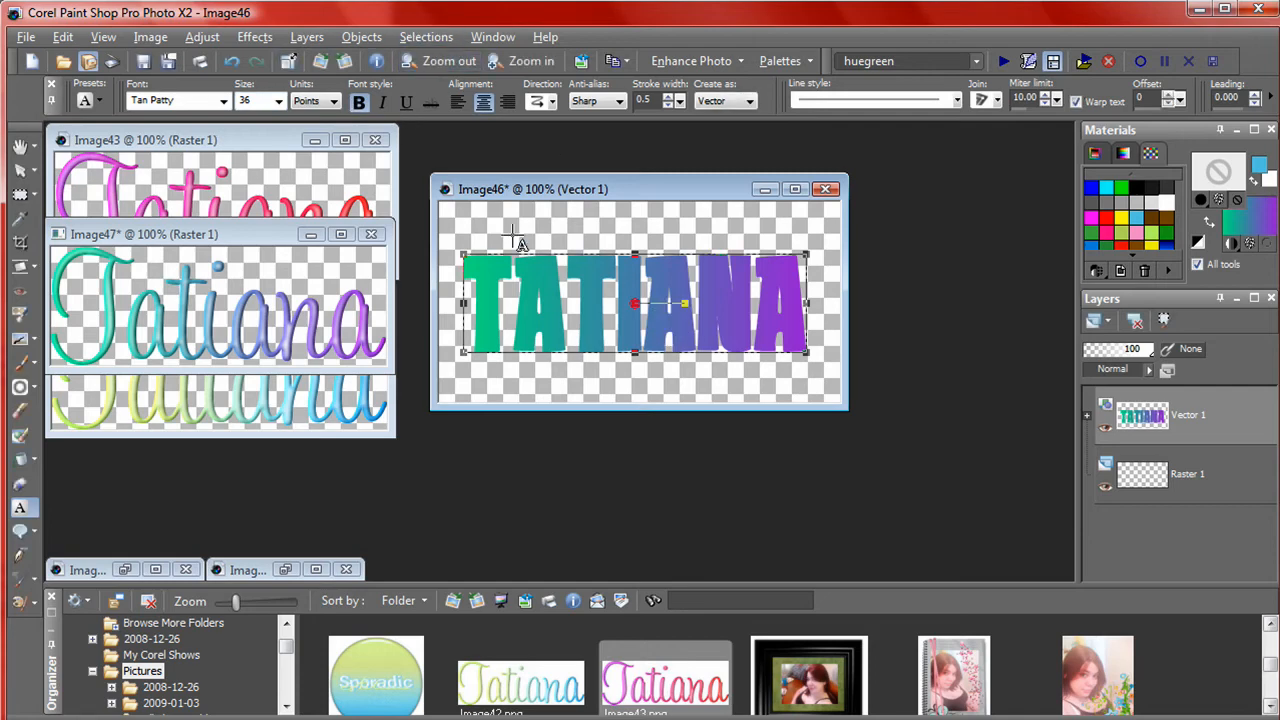
pyautogui.click(254, 36)
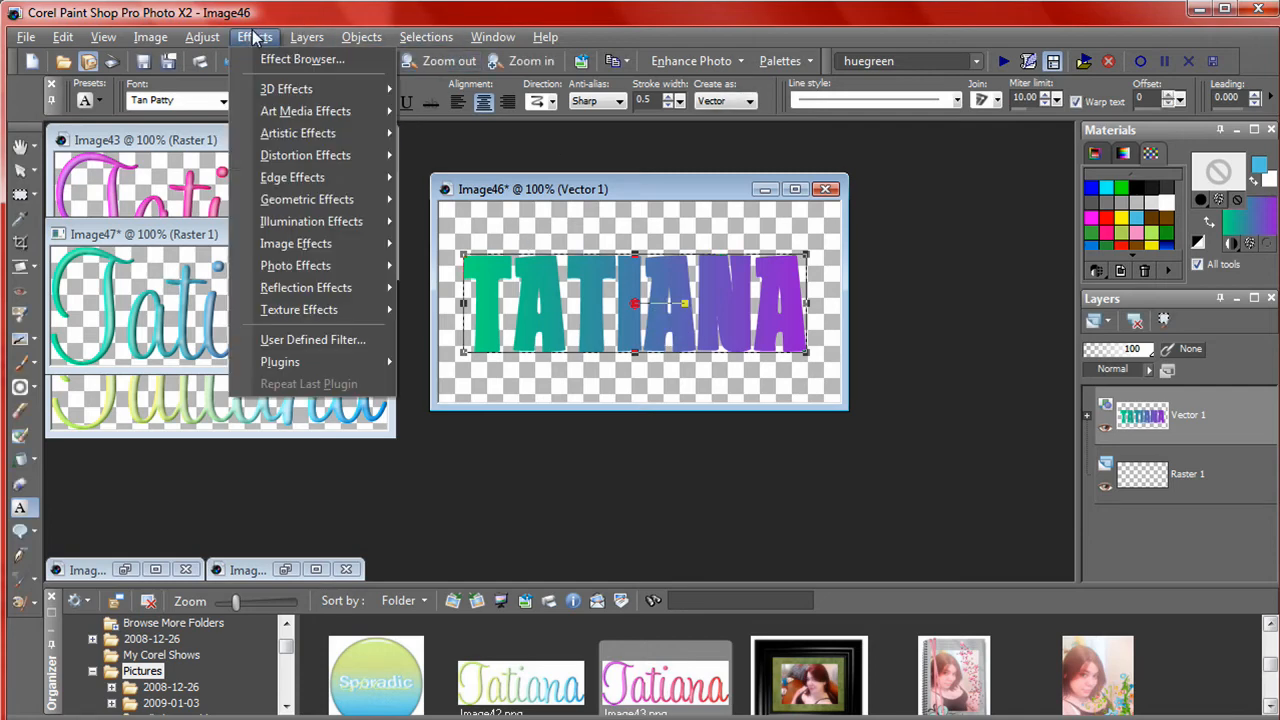
# Apply an Inner Bevel to the thick TATIANA text and launch Gradient Glow on it.
pyautogui.click(286, 88)
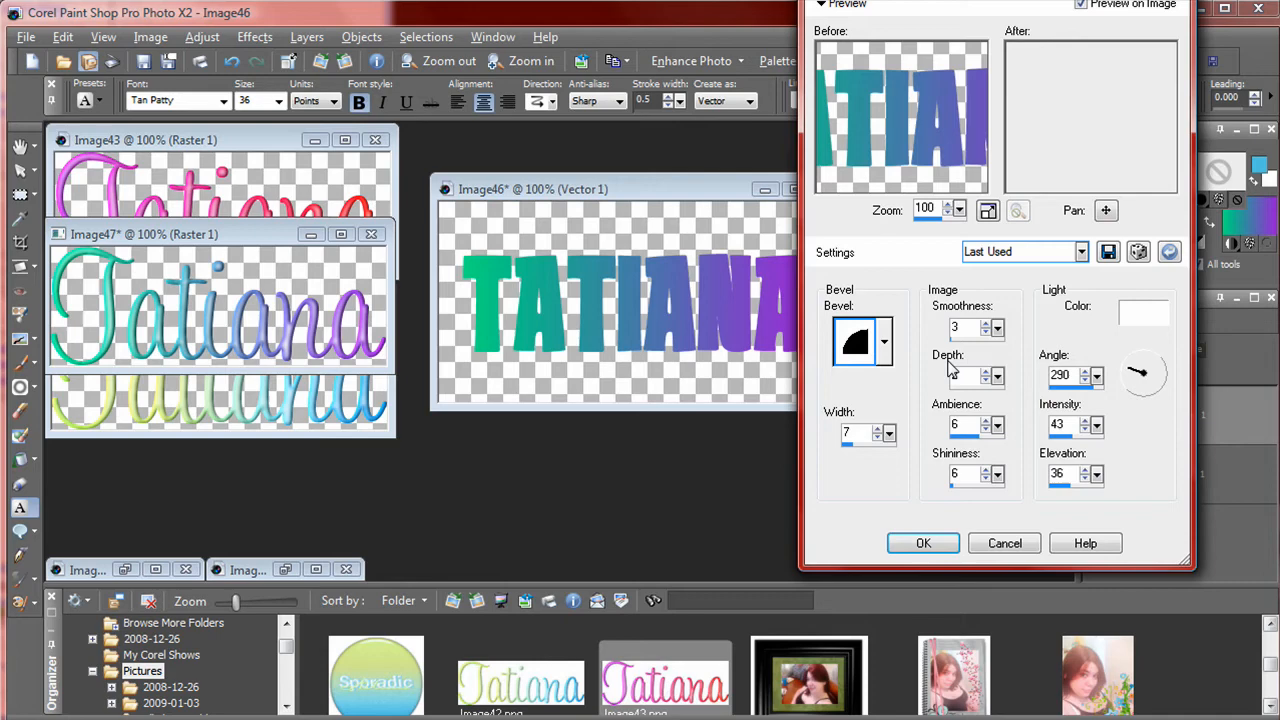
pyautogui.click(922, 544)
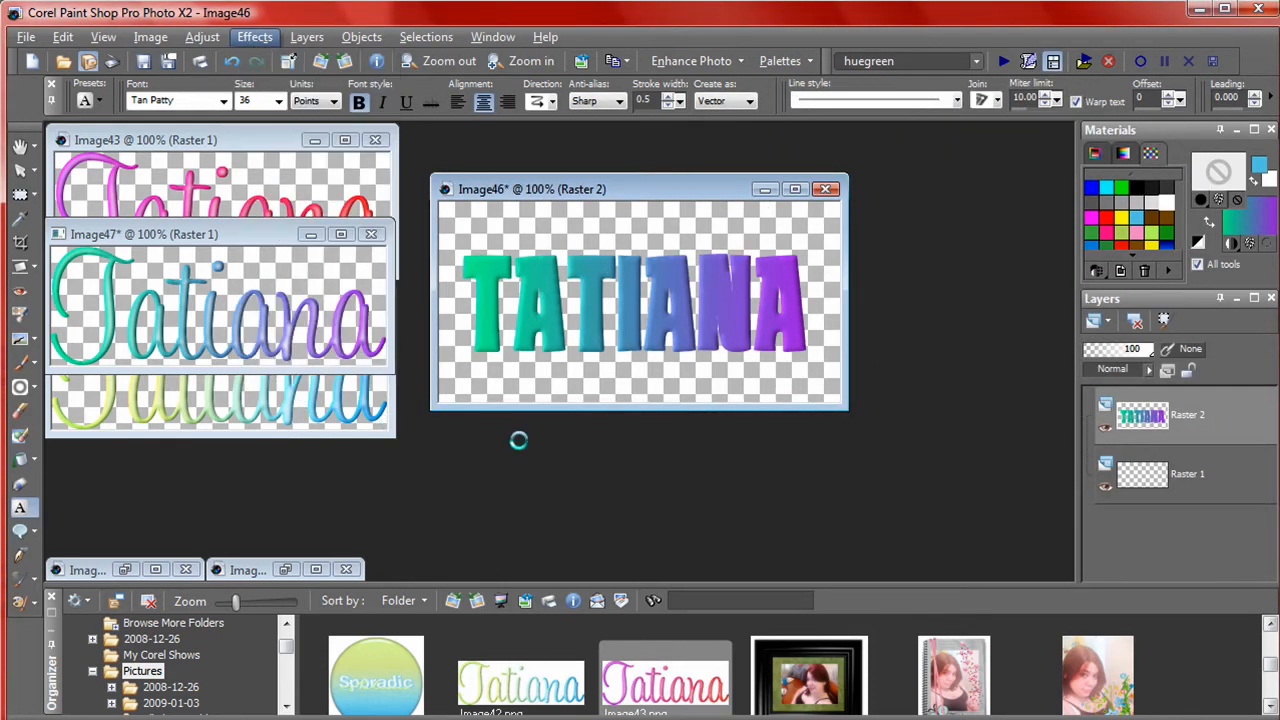
pyautogui.click(254, 36)
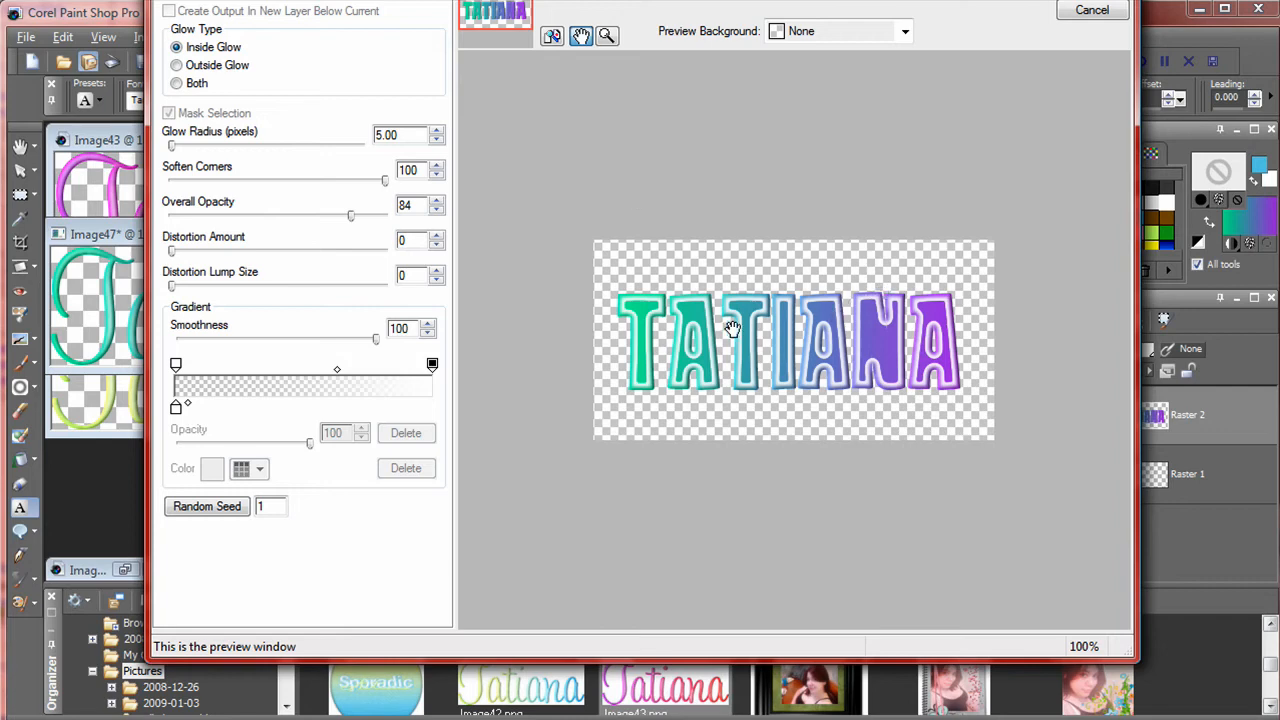
pyautogui.moveTo(688, 332)
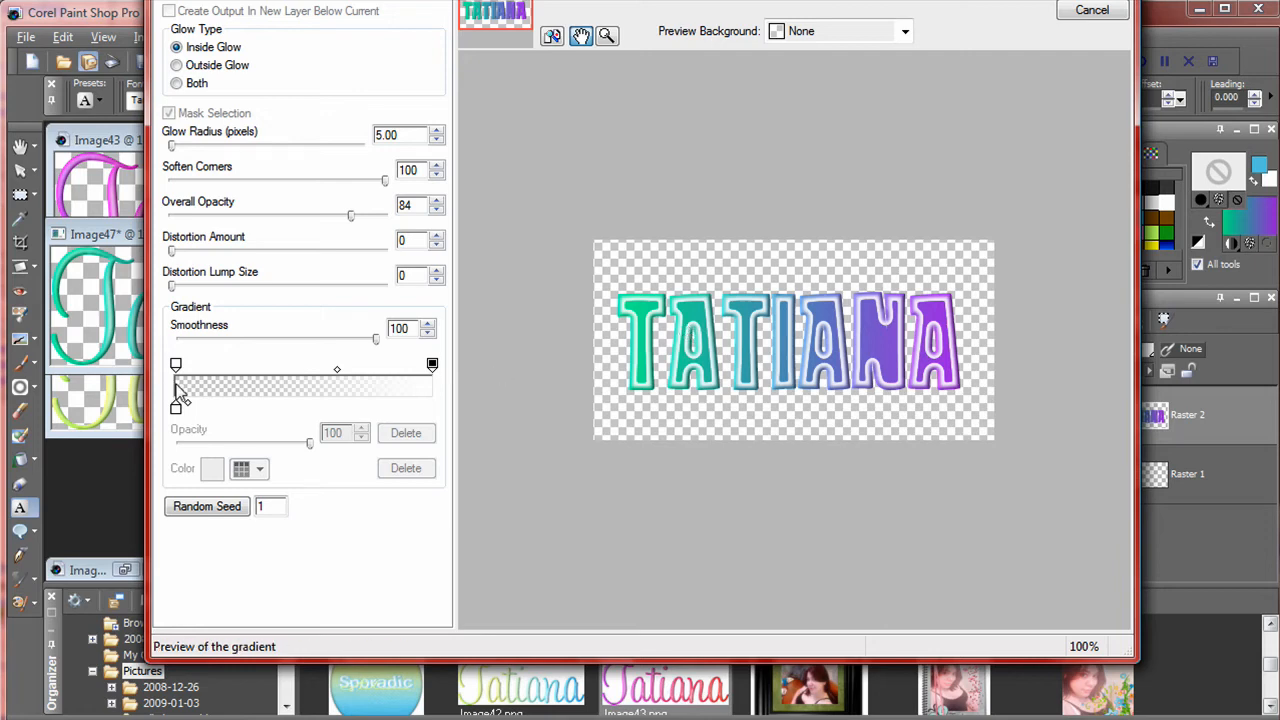
pyautogui.moveTo(180, 144)
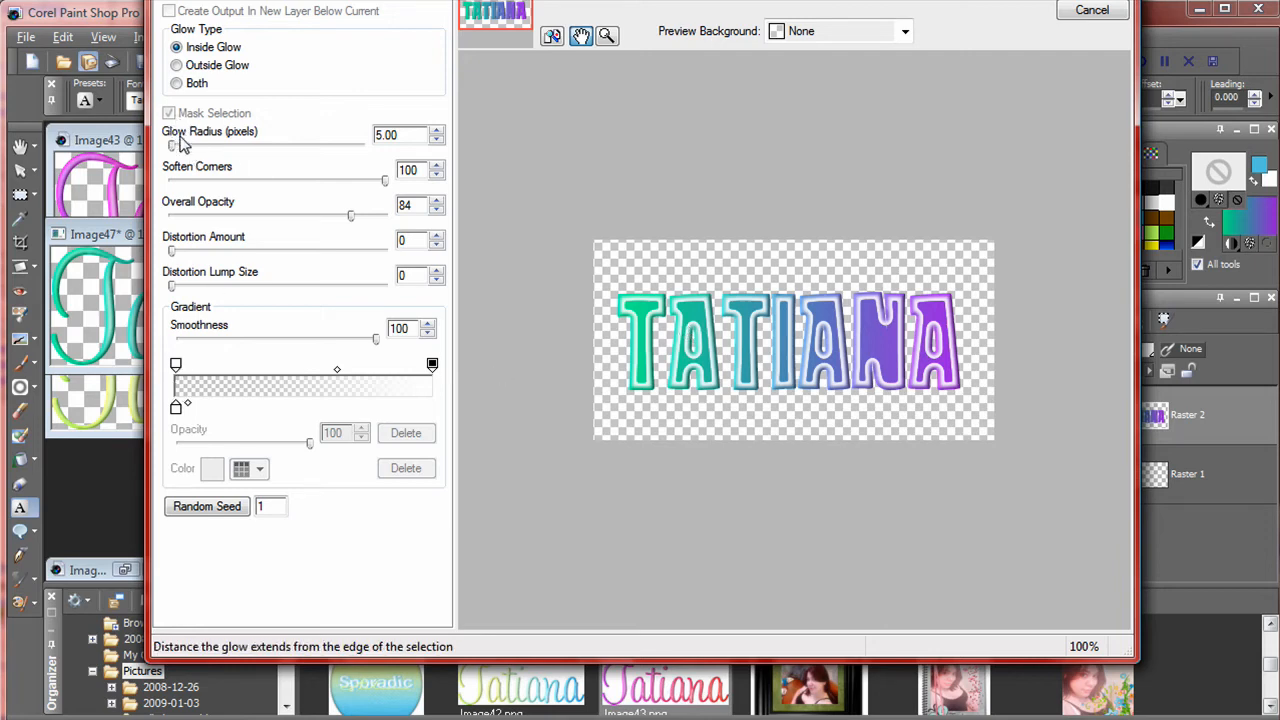
# Try wider glow radius values, a transparent gradient middle and varied overall opacity.
pyautogui.click(436, 132)
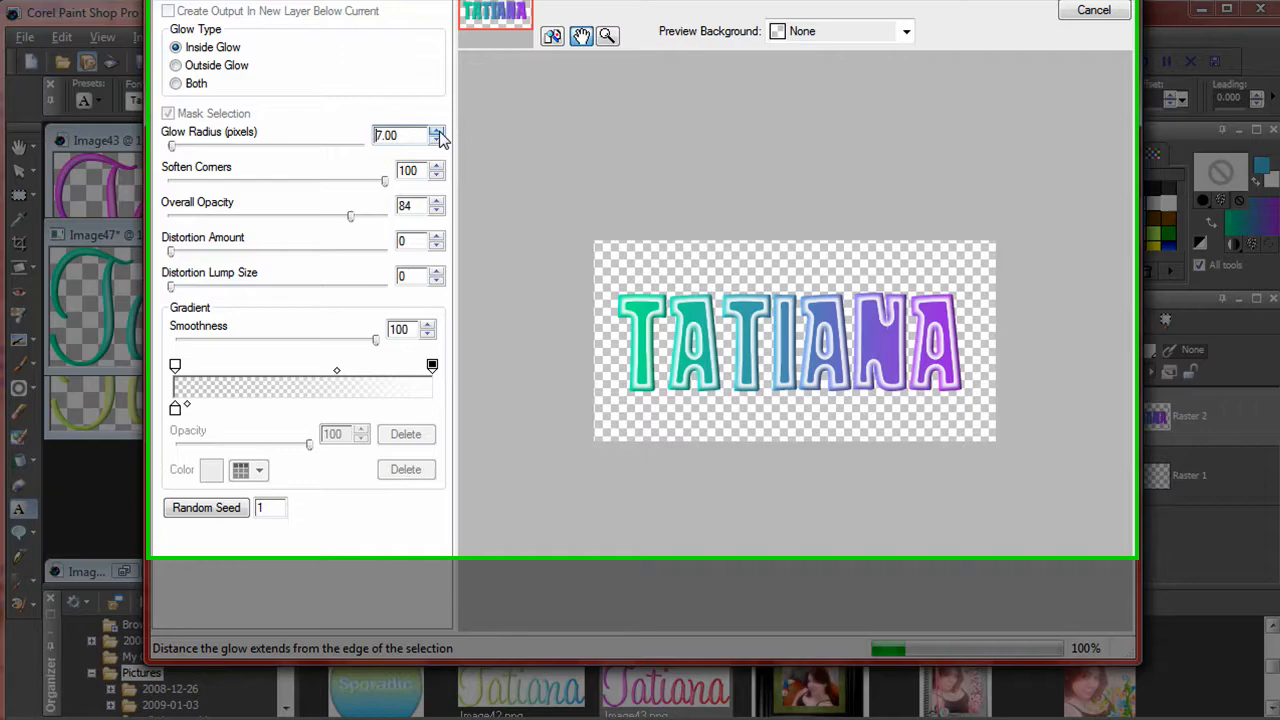
pyautogui.click(436, 132)
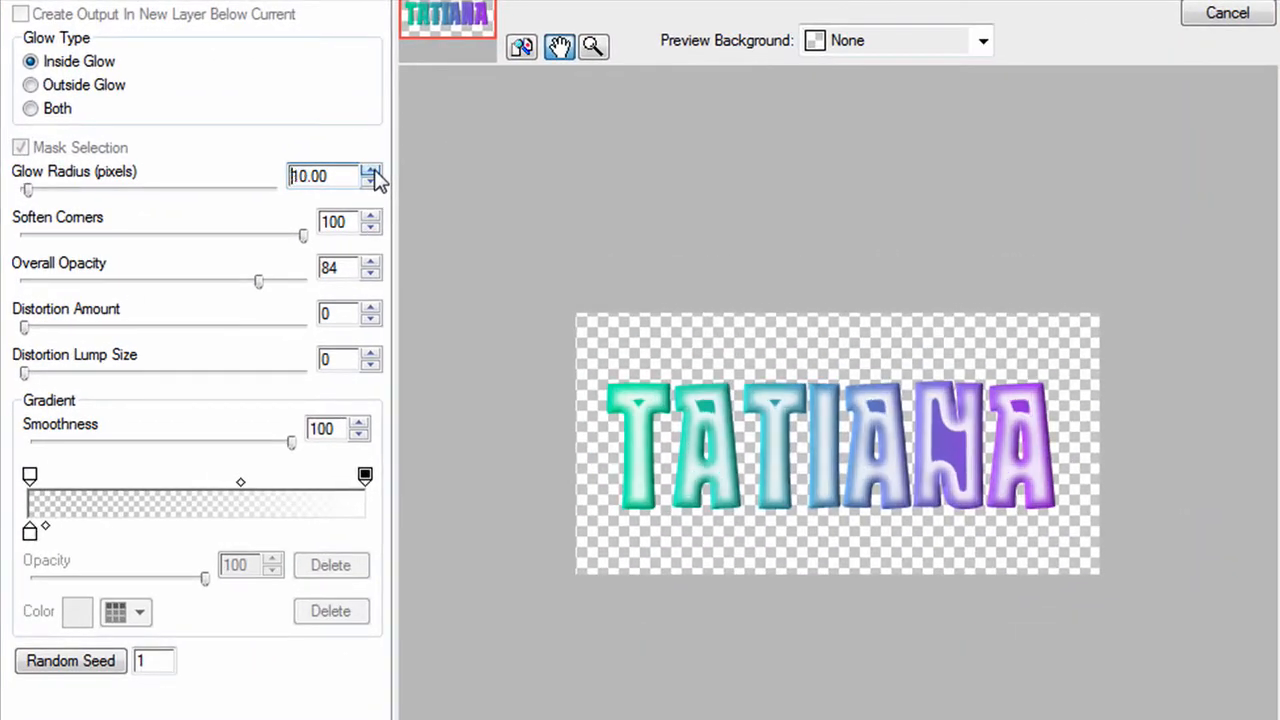
pyautogui.click(372, 172)
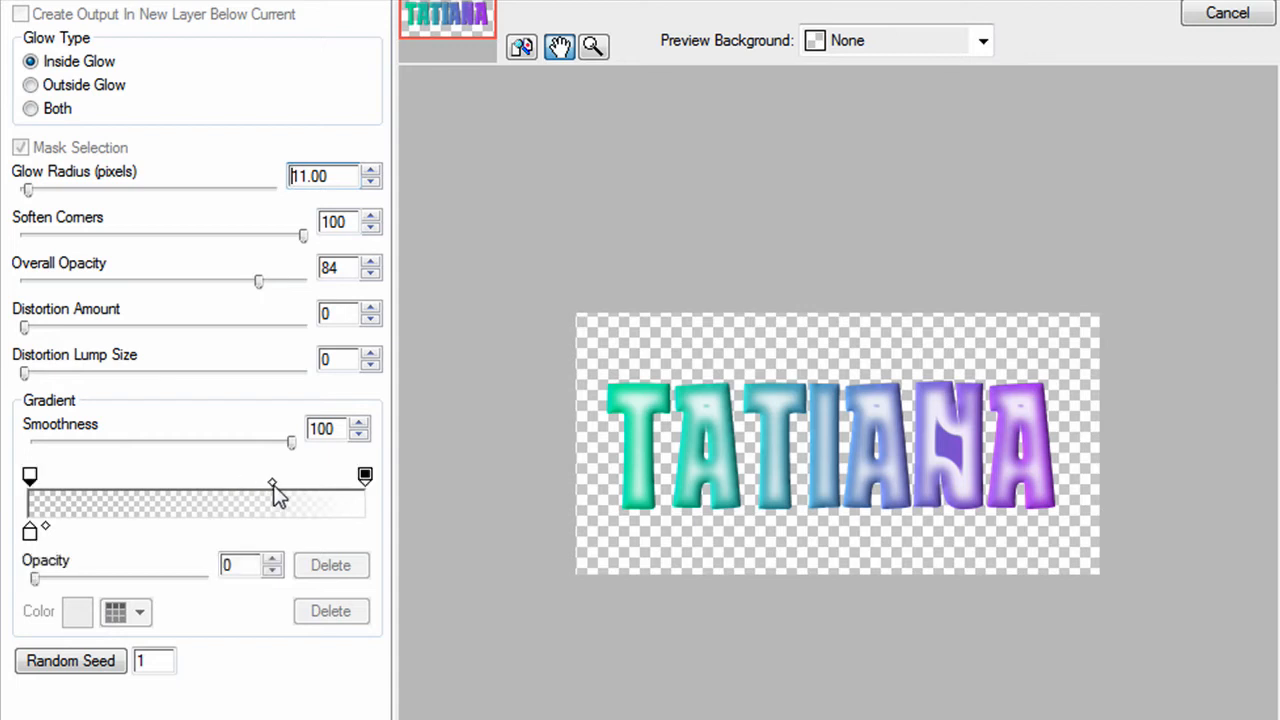
pyautogui.moveTo(272, 482); pyautogui.dragTo(288, 482)
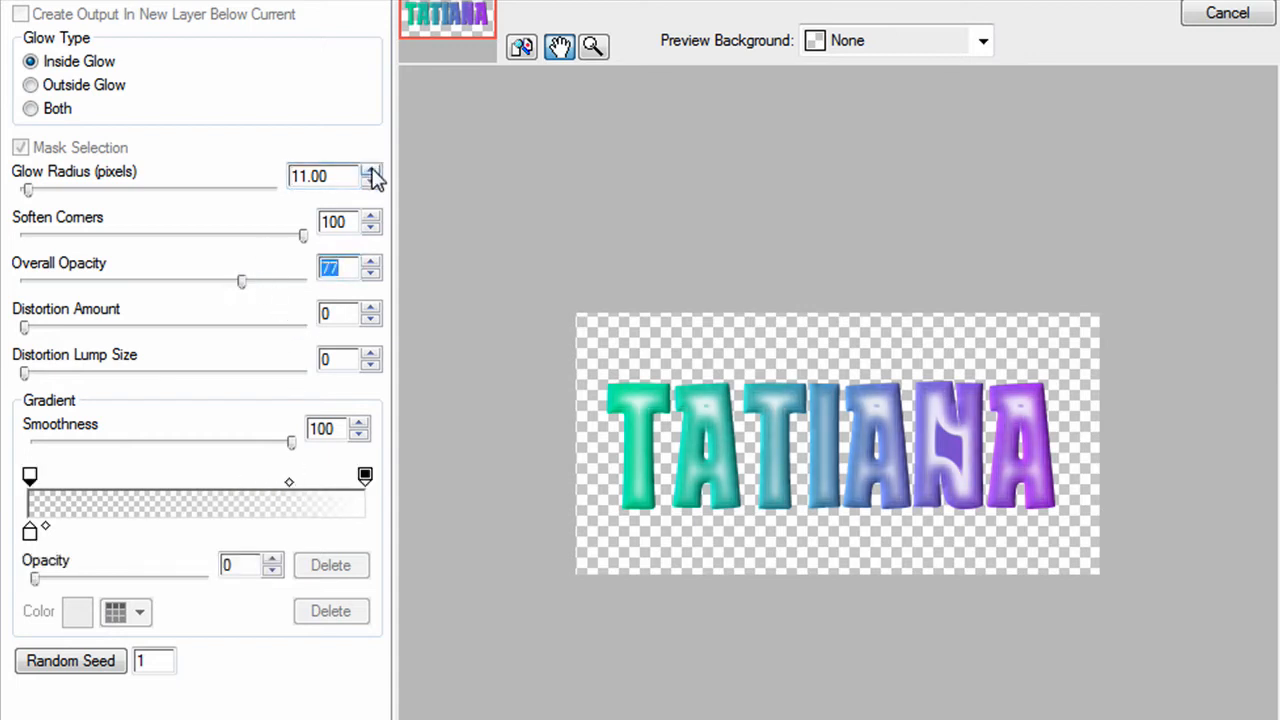
pyautogui.click(372, 172)
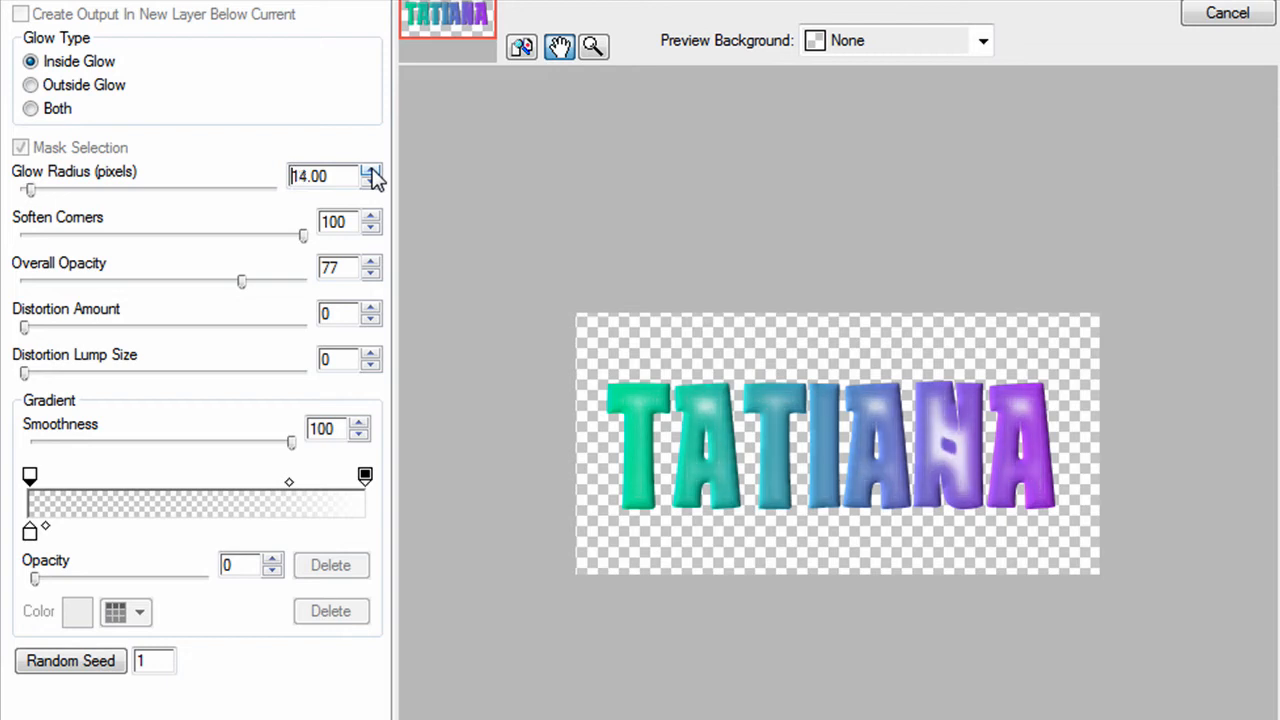
pyautogui.click(372, 170)
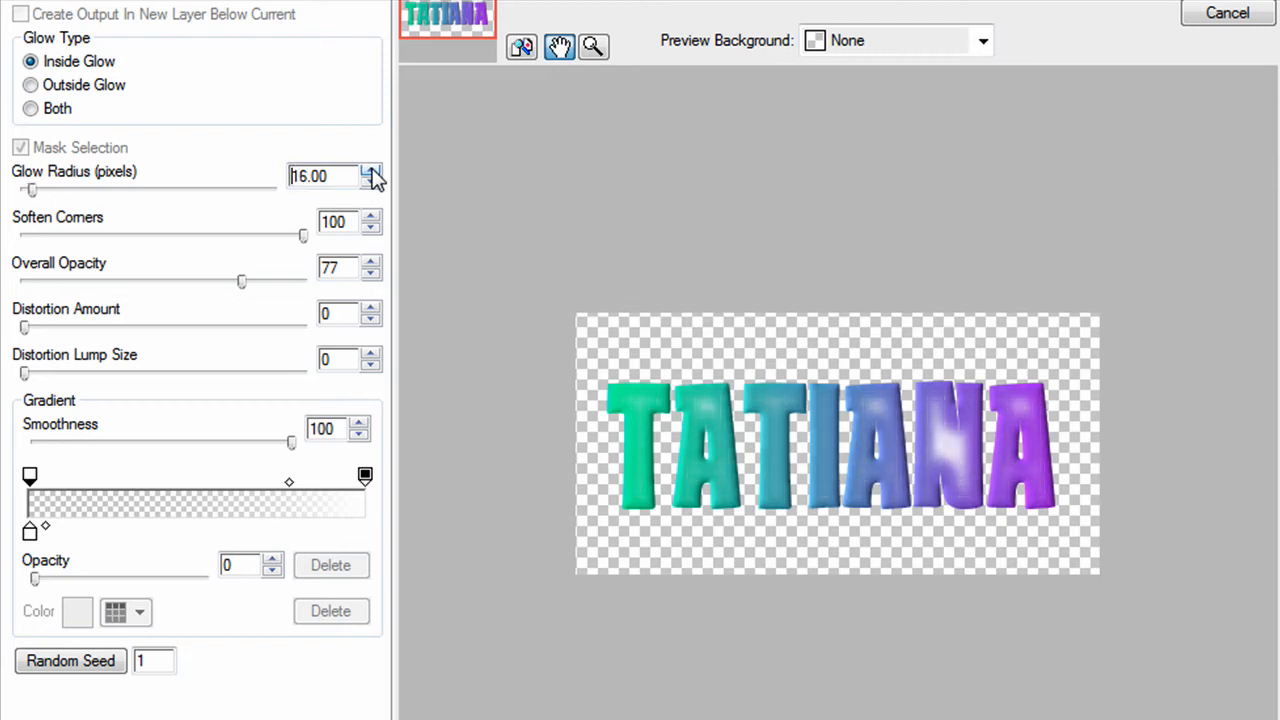
pyautogui.click(372, 170)
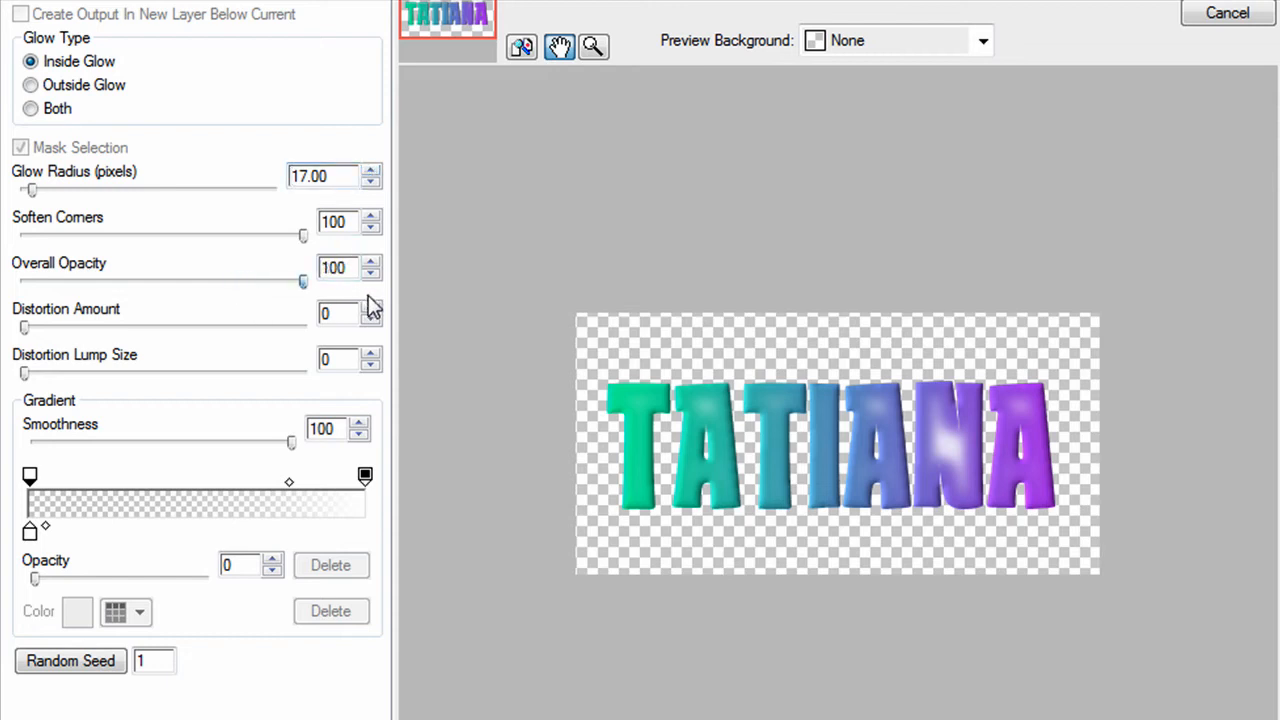
# Nudge the glow radius up and down, shift the gradient midpoint, then cancel the glow.
pyautogui.click(372, 170)
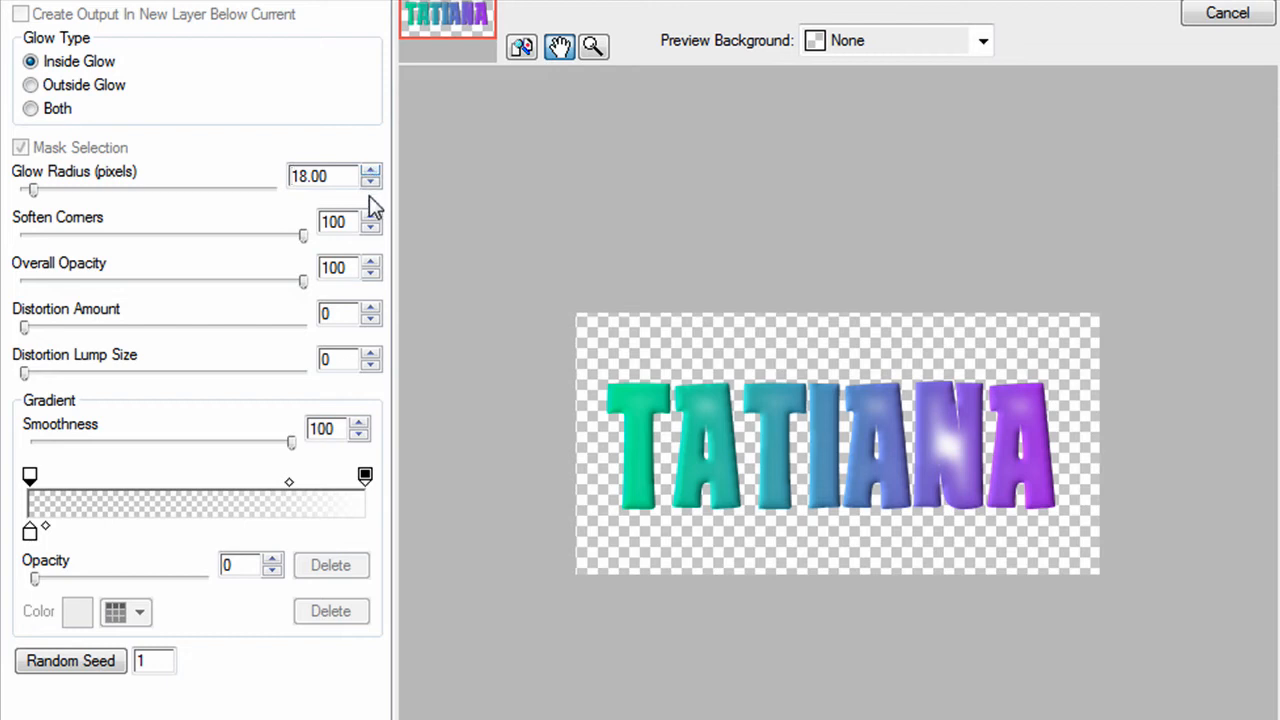
pyautogui.click(372, 180)
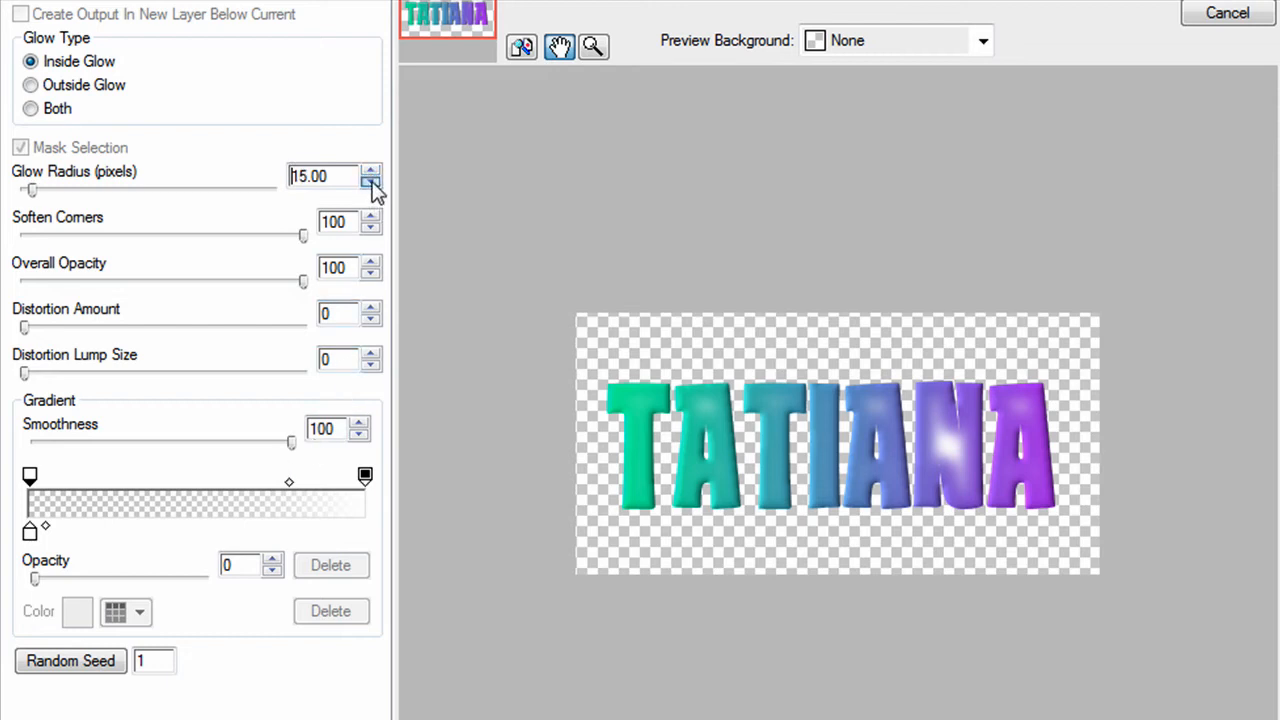
pyautogui.click(372, 180)
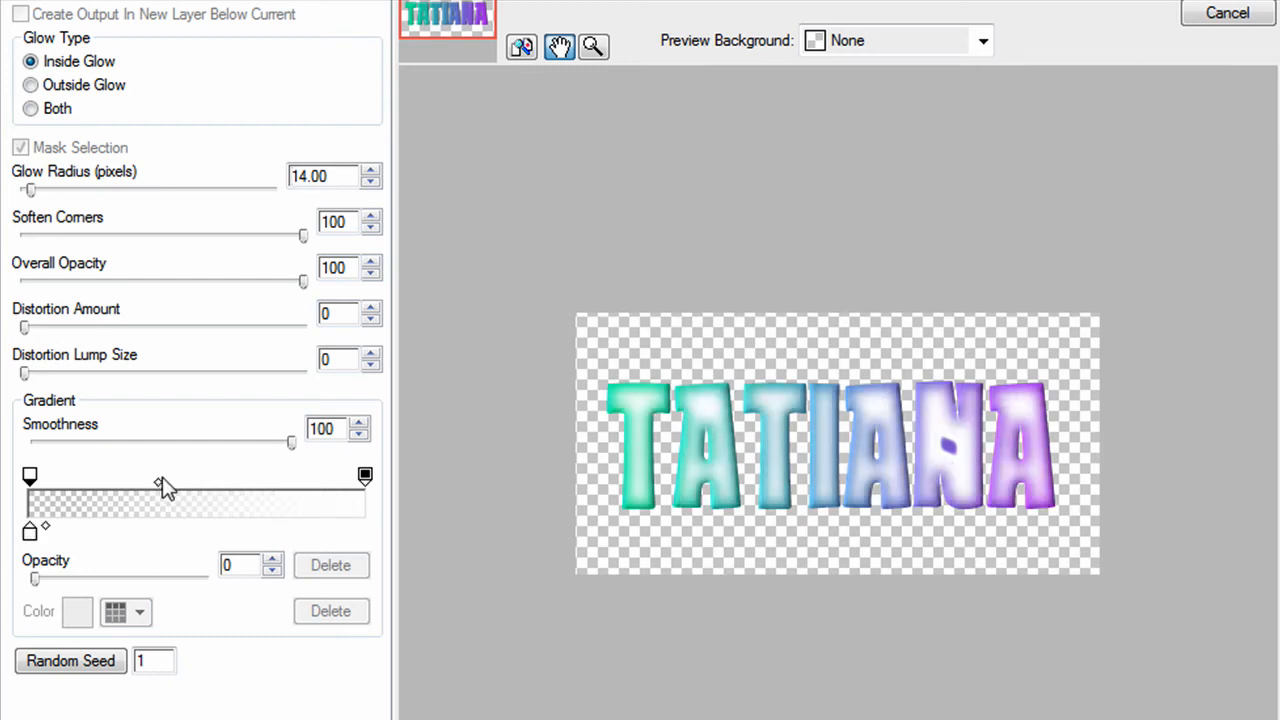
pyautogui.click(372, 170)
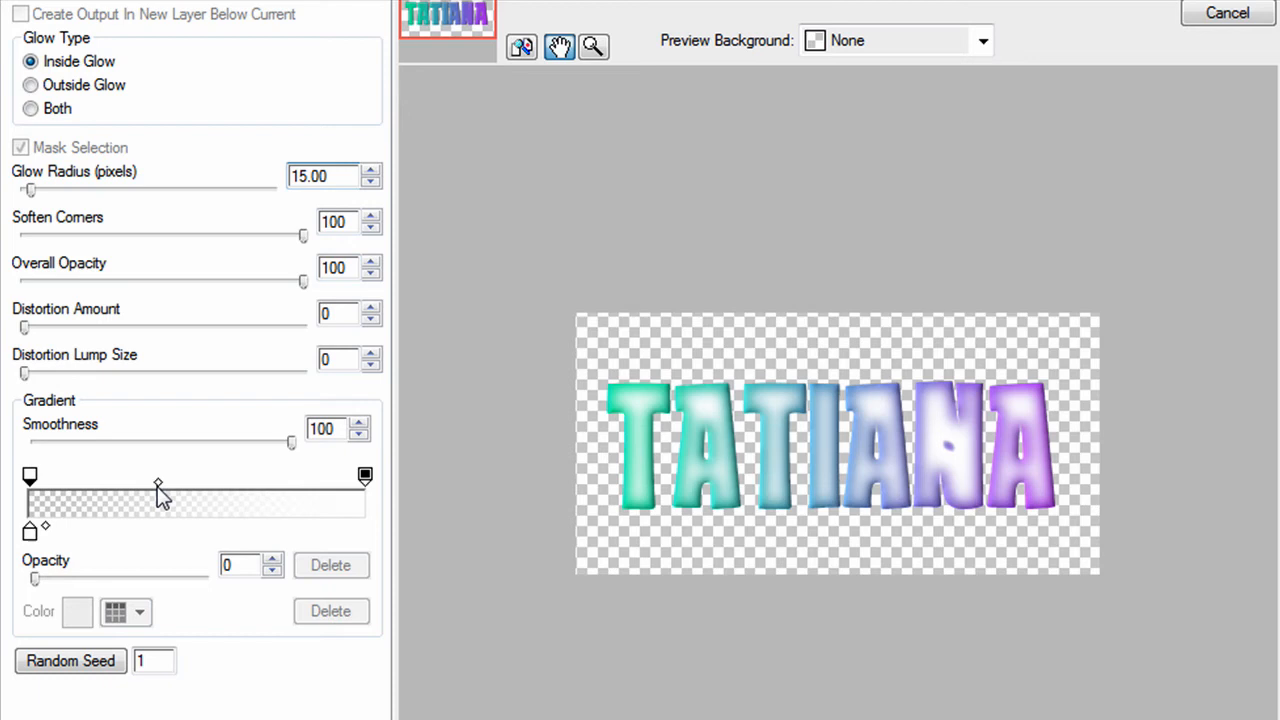
pyautogui.moveTo(158, 482); pyautogui.dragTo(214, 482)
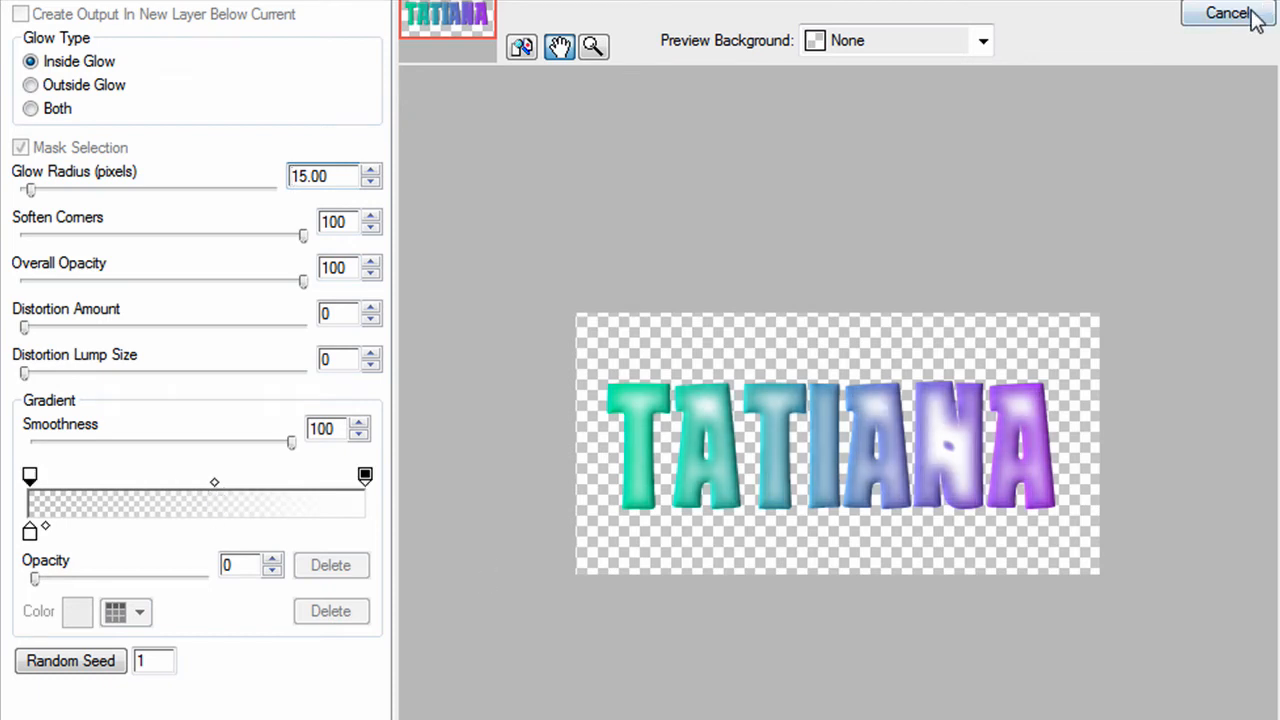
pyautogui.click(1228, 12)
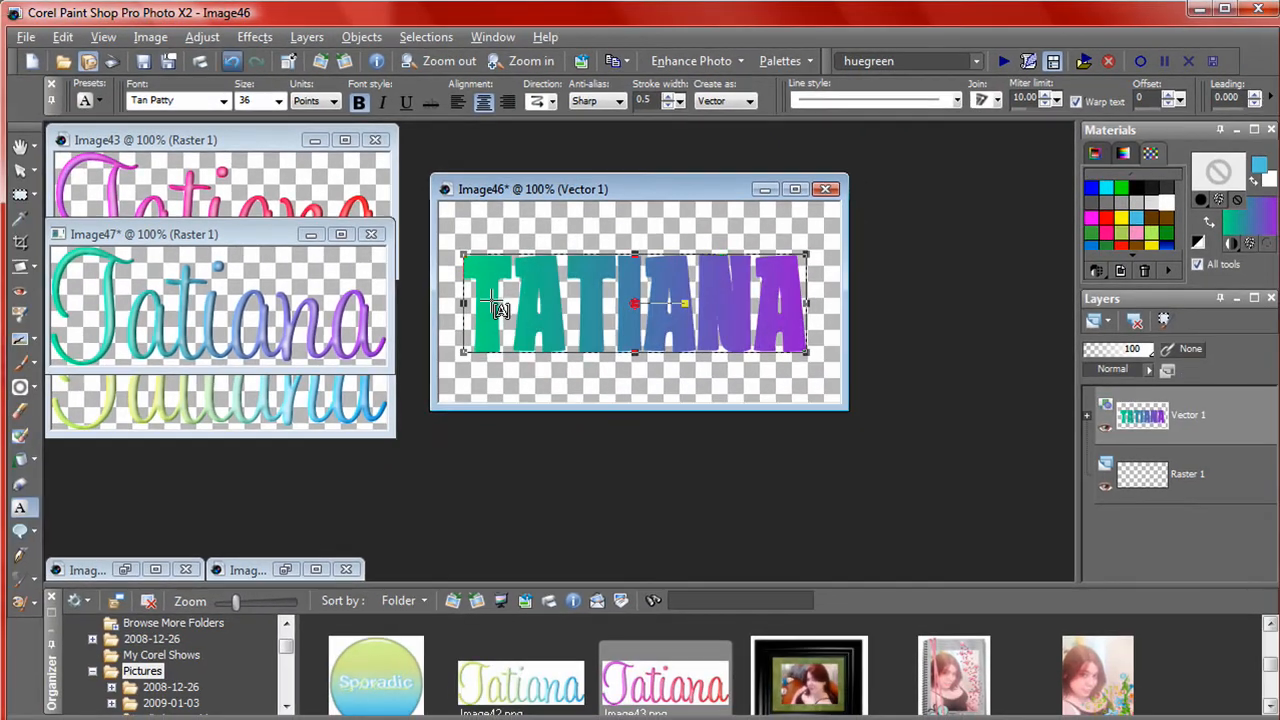
# Edit the name text and change its font to the rounded Scoopafresh.
pyautogui.doubleClick(636, 304)
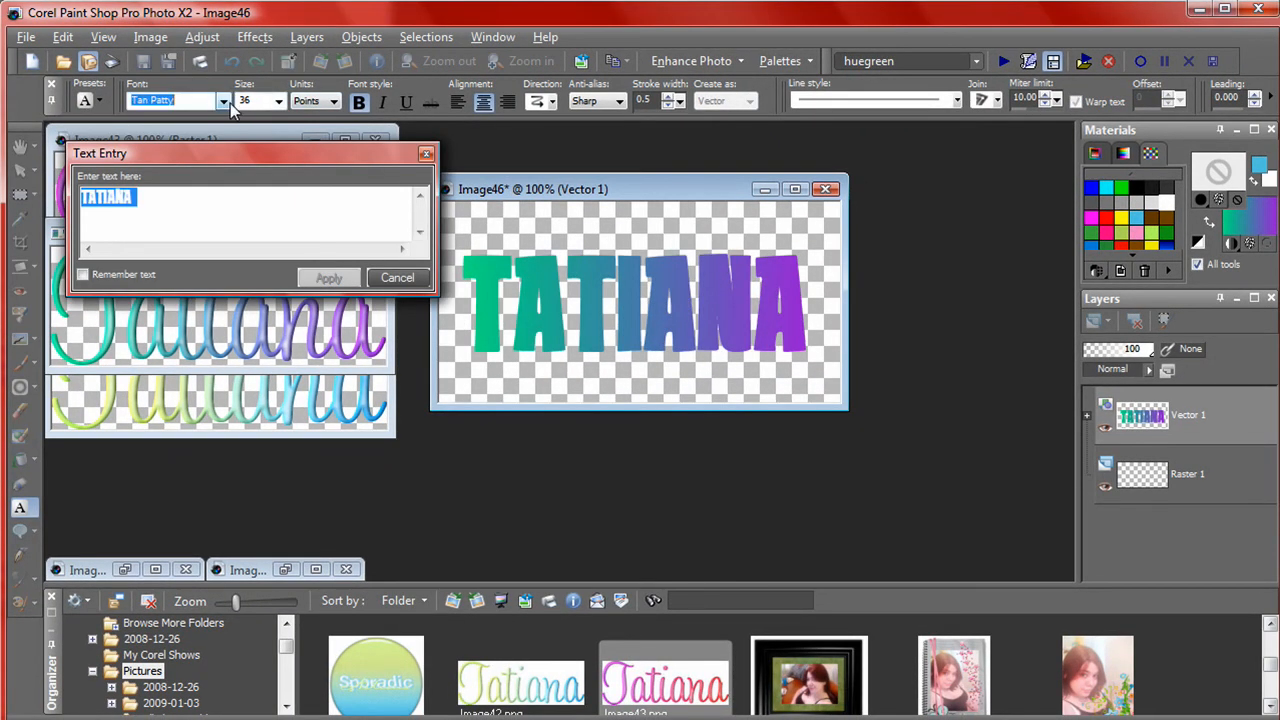
pyautogui.click(222, 100)
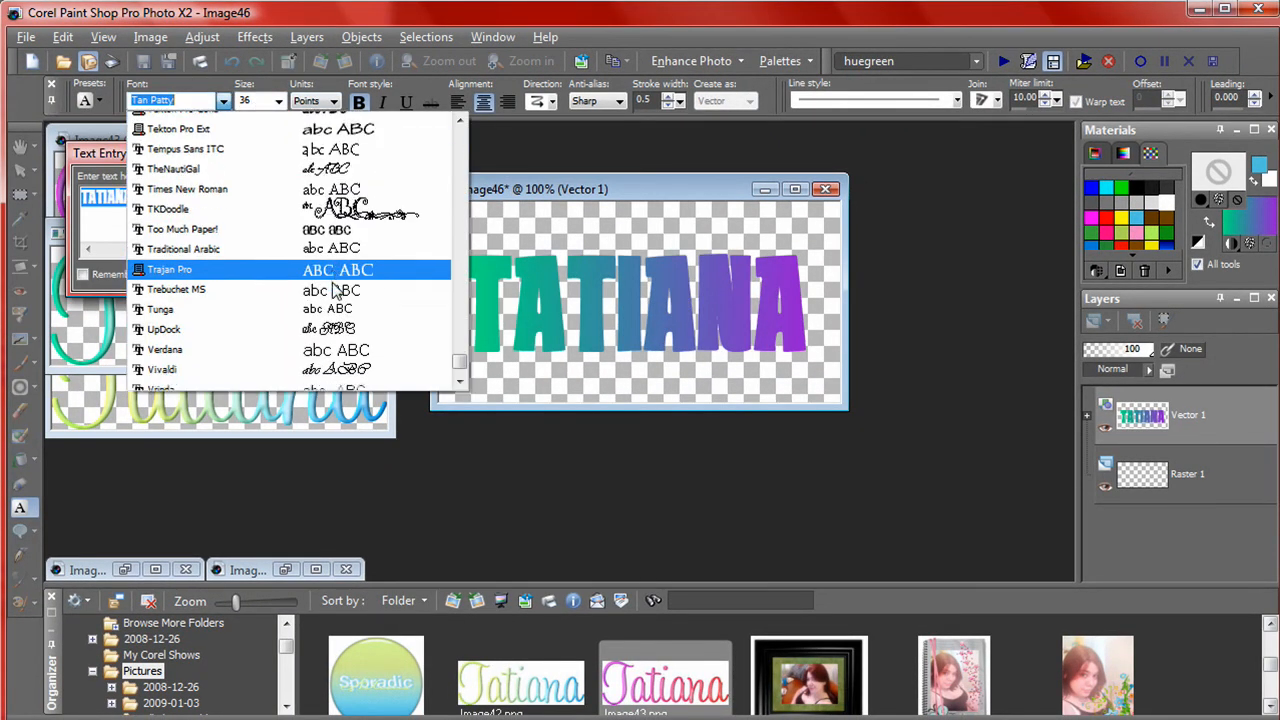
pyautogui.scroll(3)
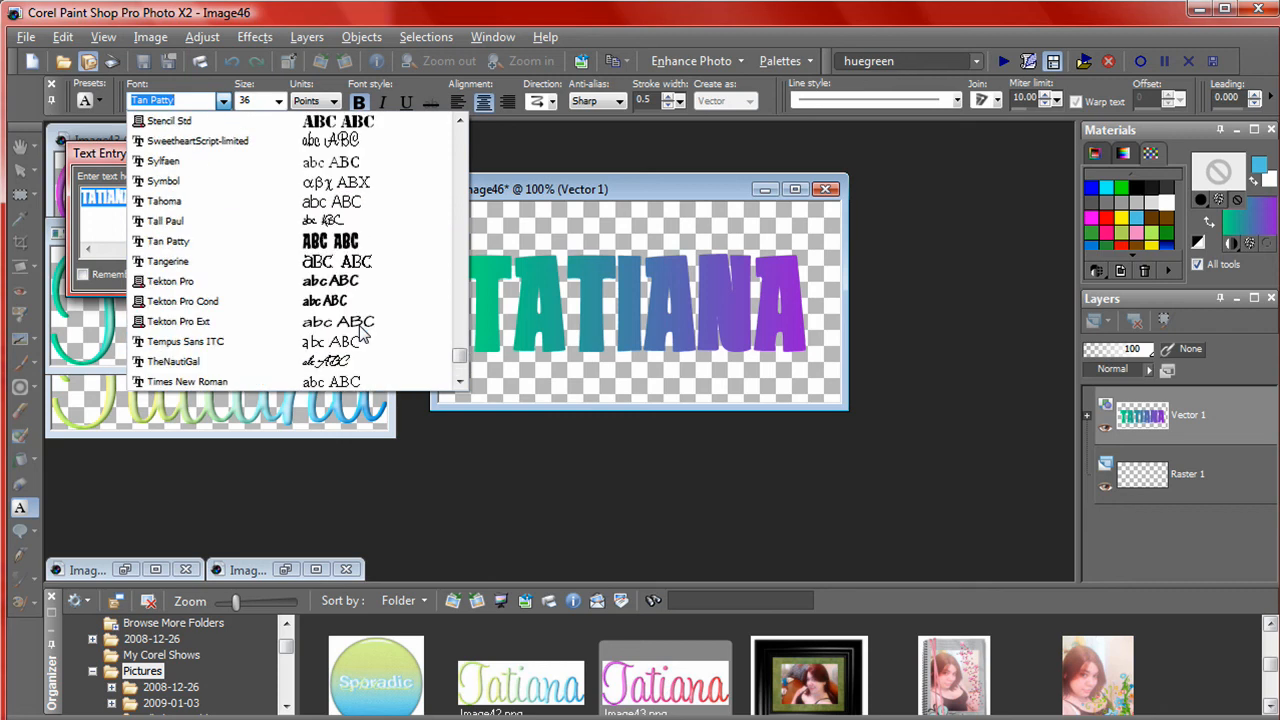
pyautogui.scroll(3)
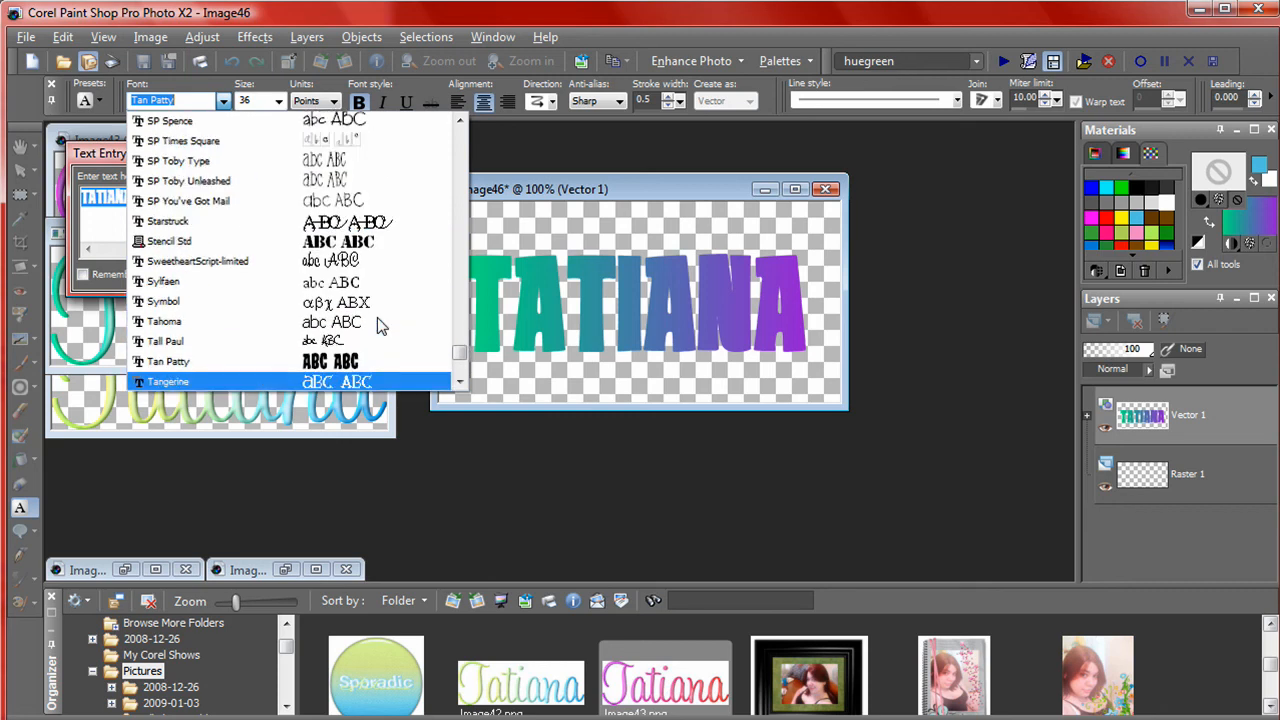
pyautogui.scroll(3)
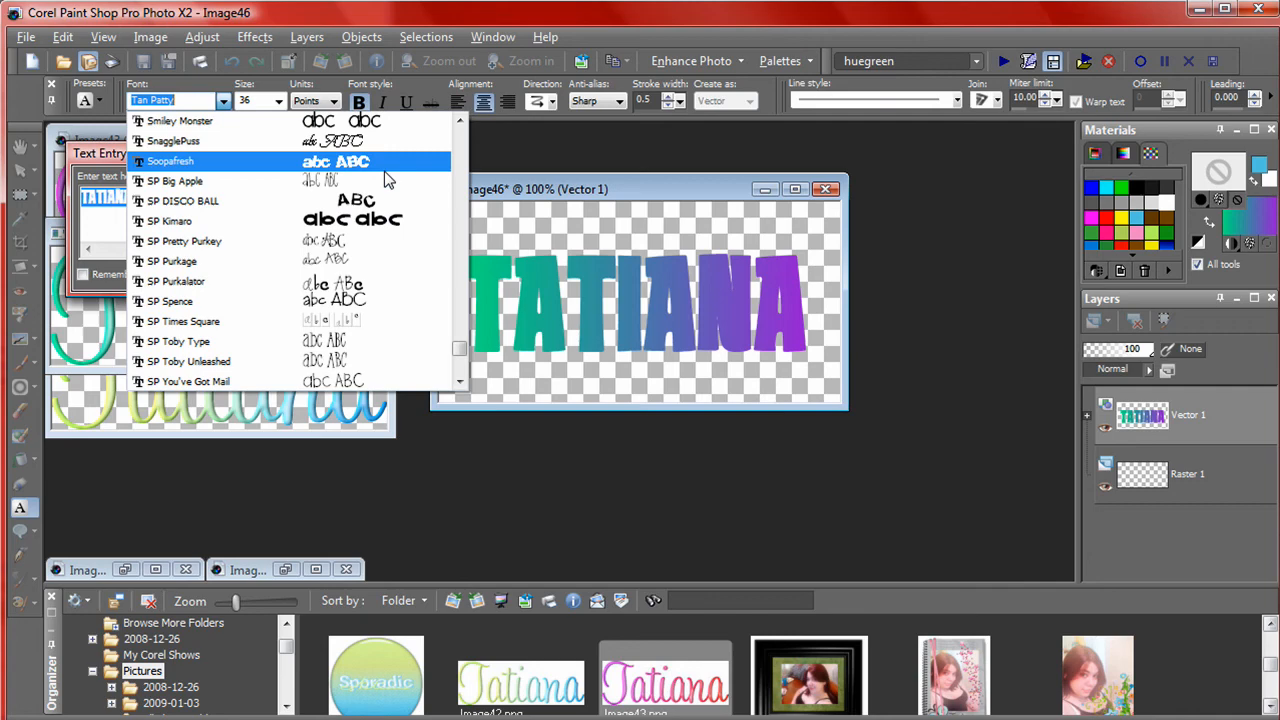
pyautogui.click(170, 160)
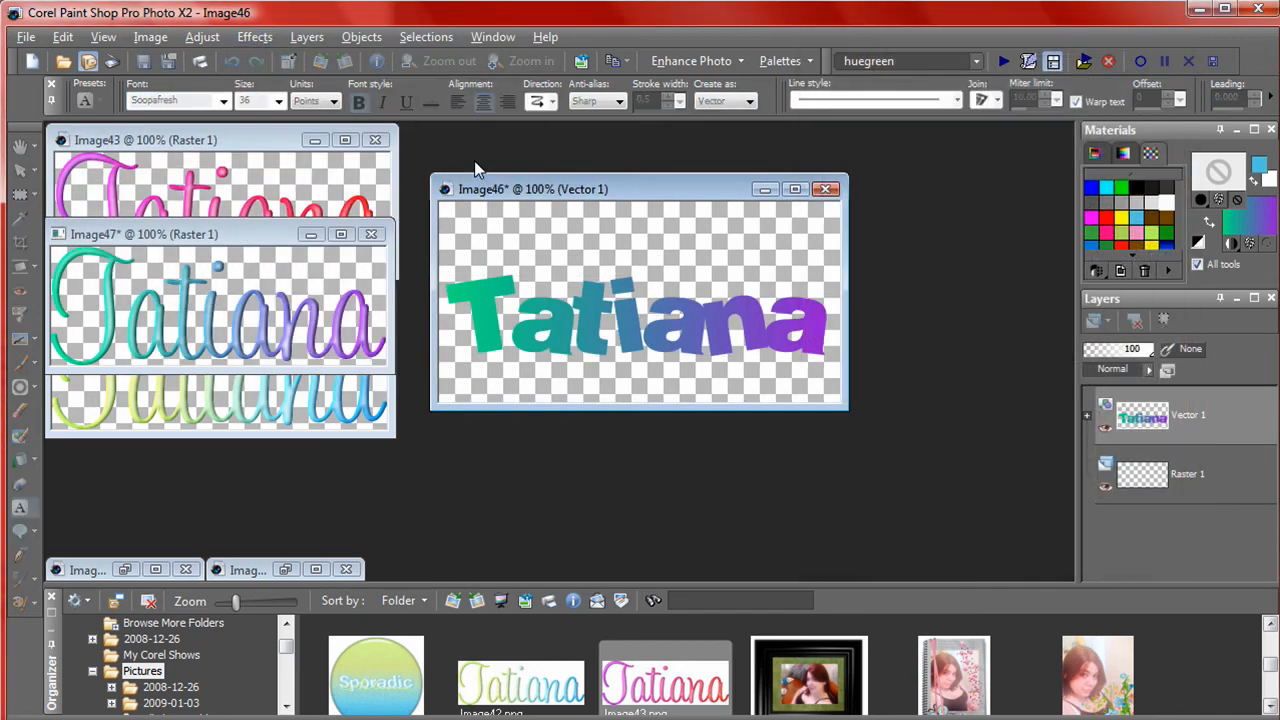
pyautogui.click(254, 36)
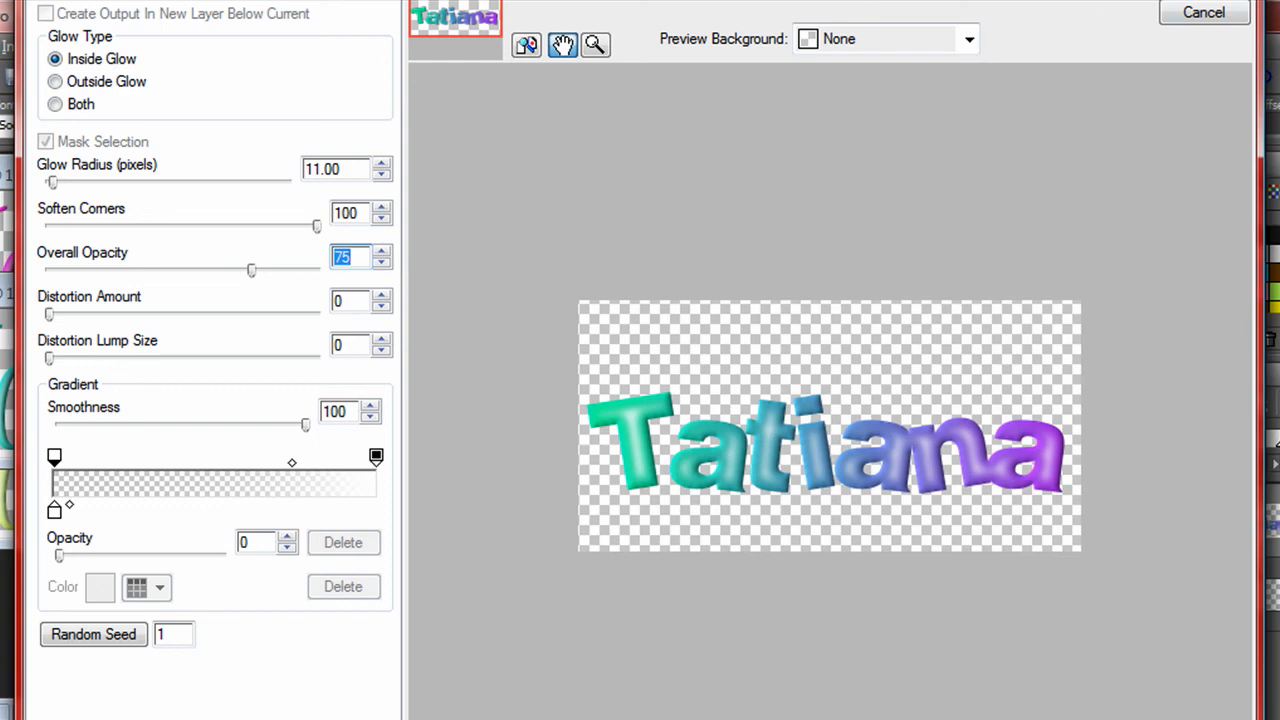
# Apply the inside gradient glow to the Scoopafresh Tatiana and close the script Tatiana image.
pyautogui.click(1204, 12)
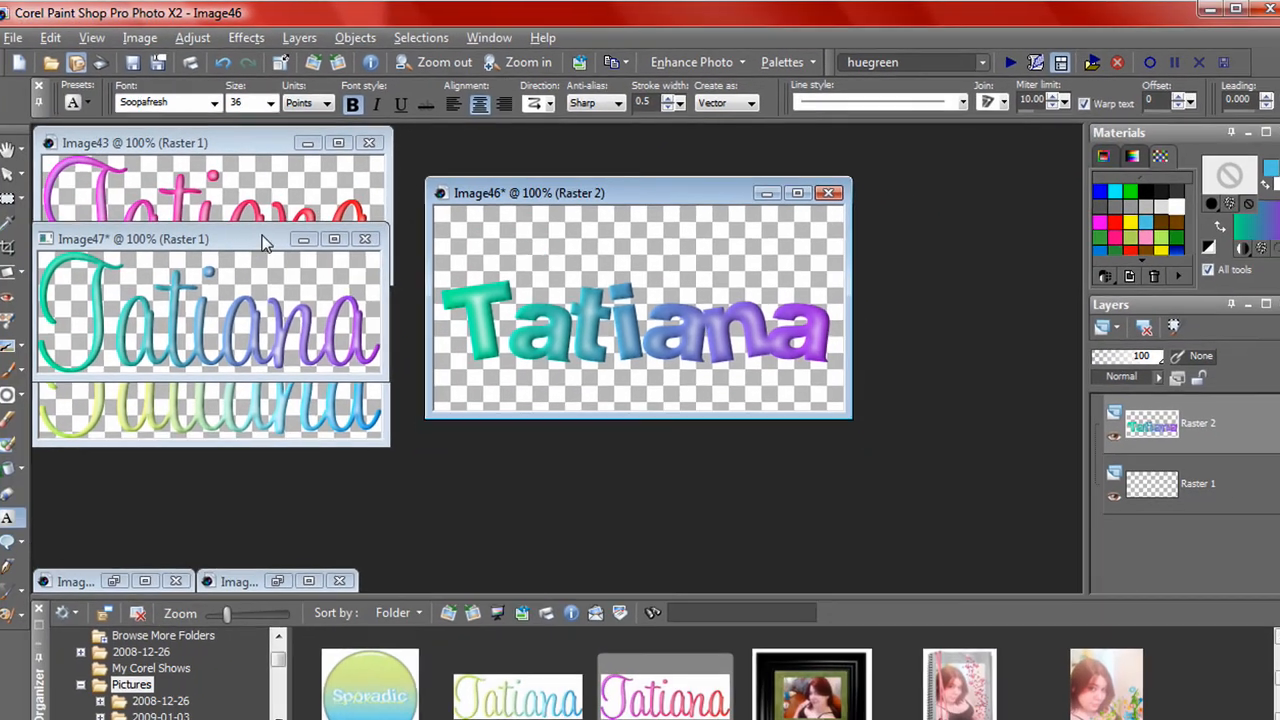
pyautogui.click(364, 240)
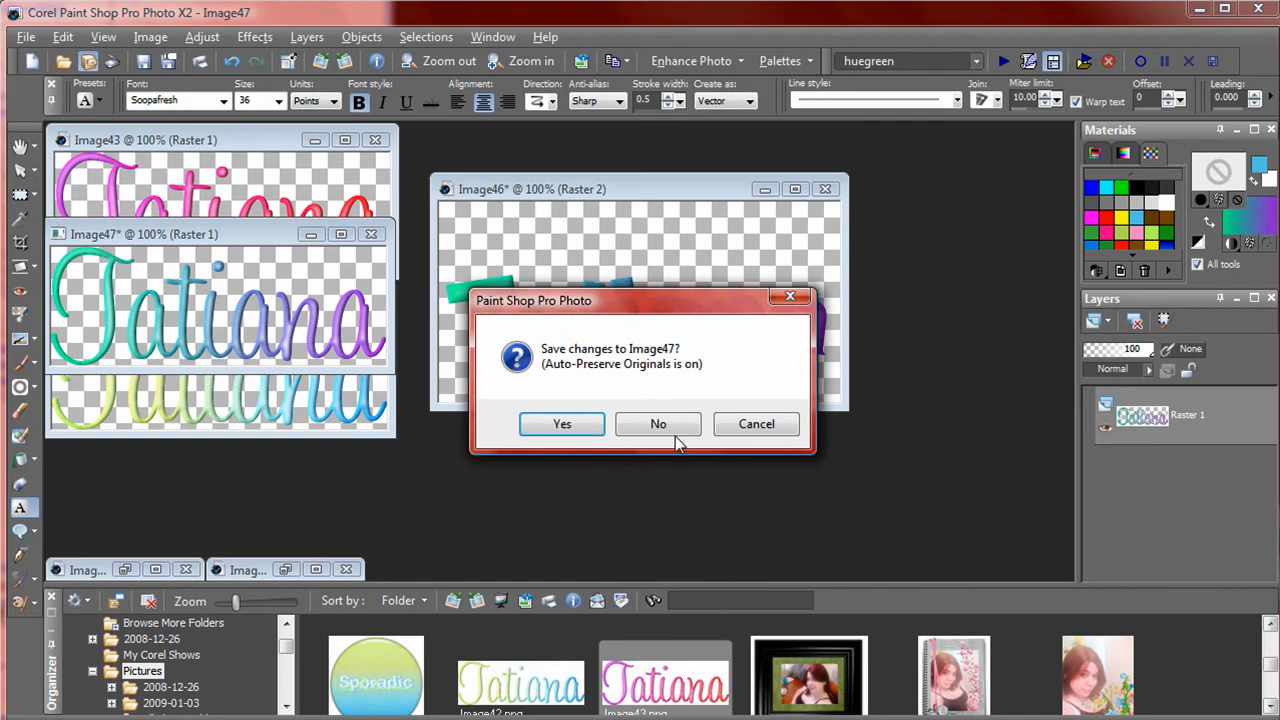
# Discard the script Tatiana image, then close the glowing Scoopafresh Tatiana image without saving.
pyautogui.click(658, 424)
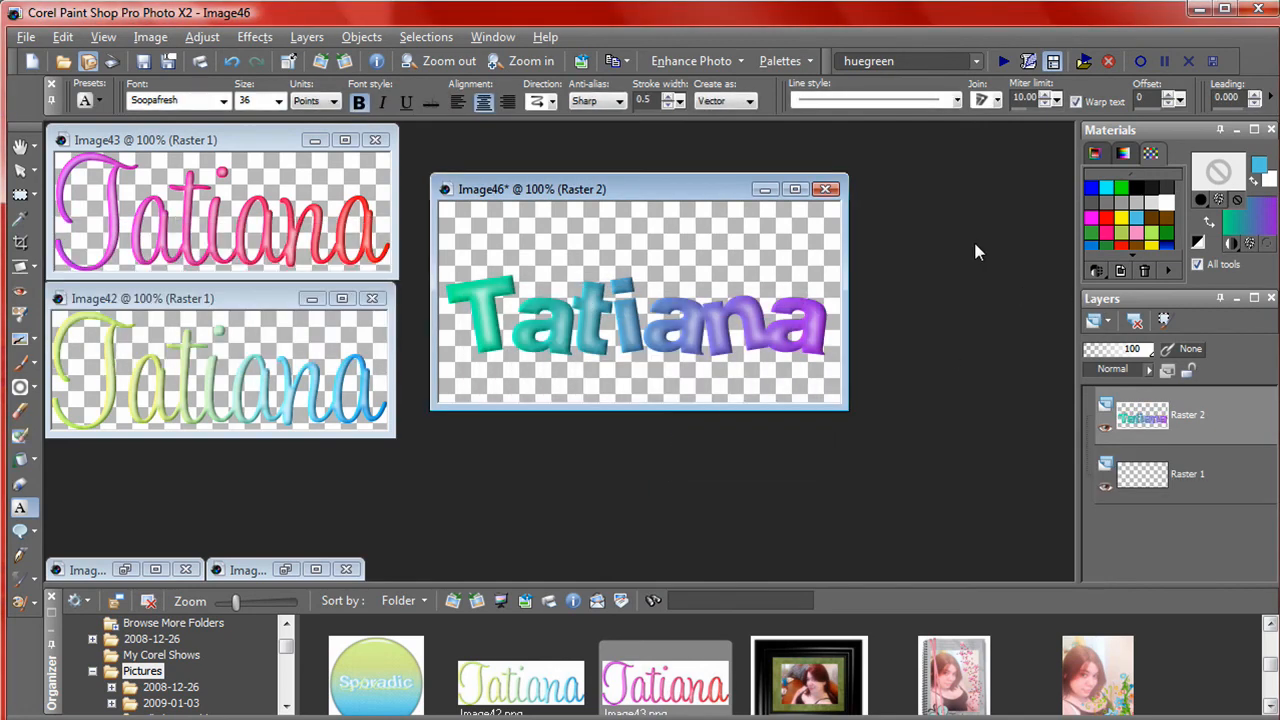
pyautogui.click(826, 188)
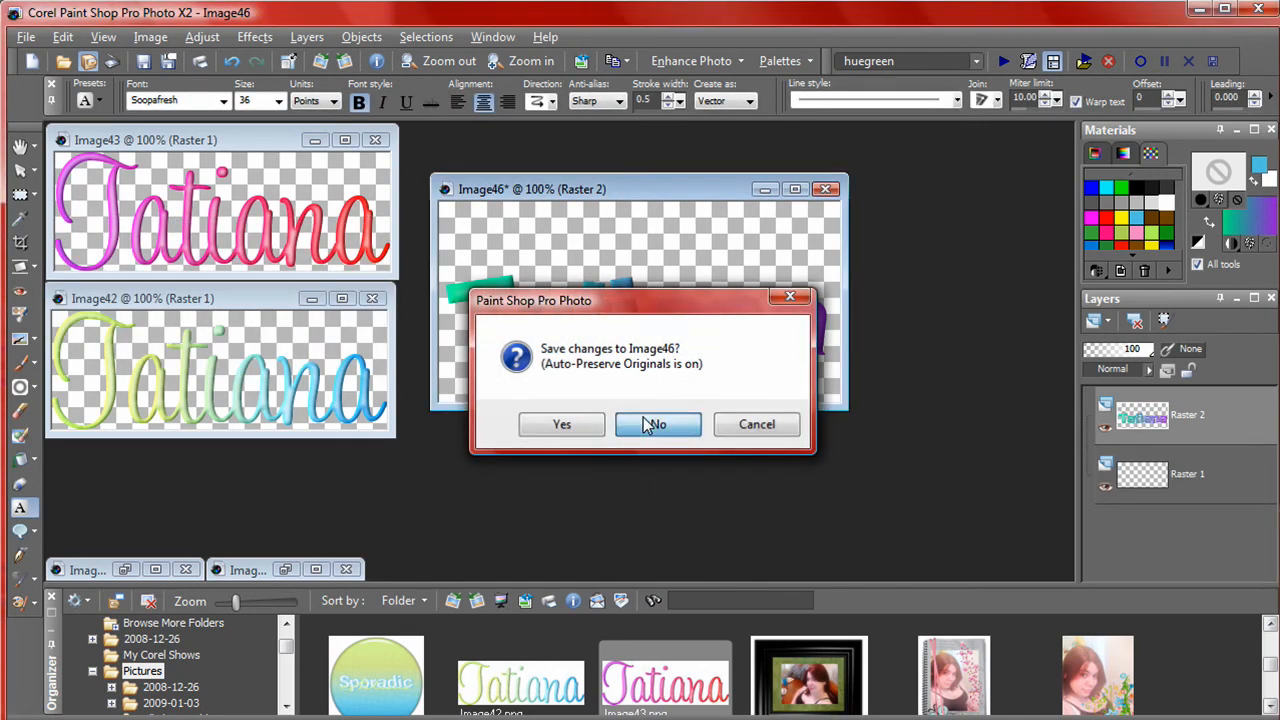
pyautogui.click(656, 424)
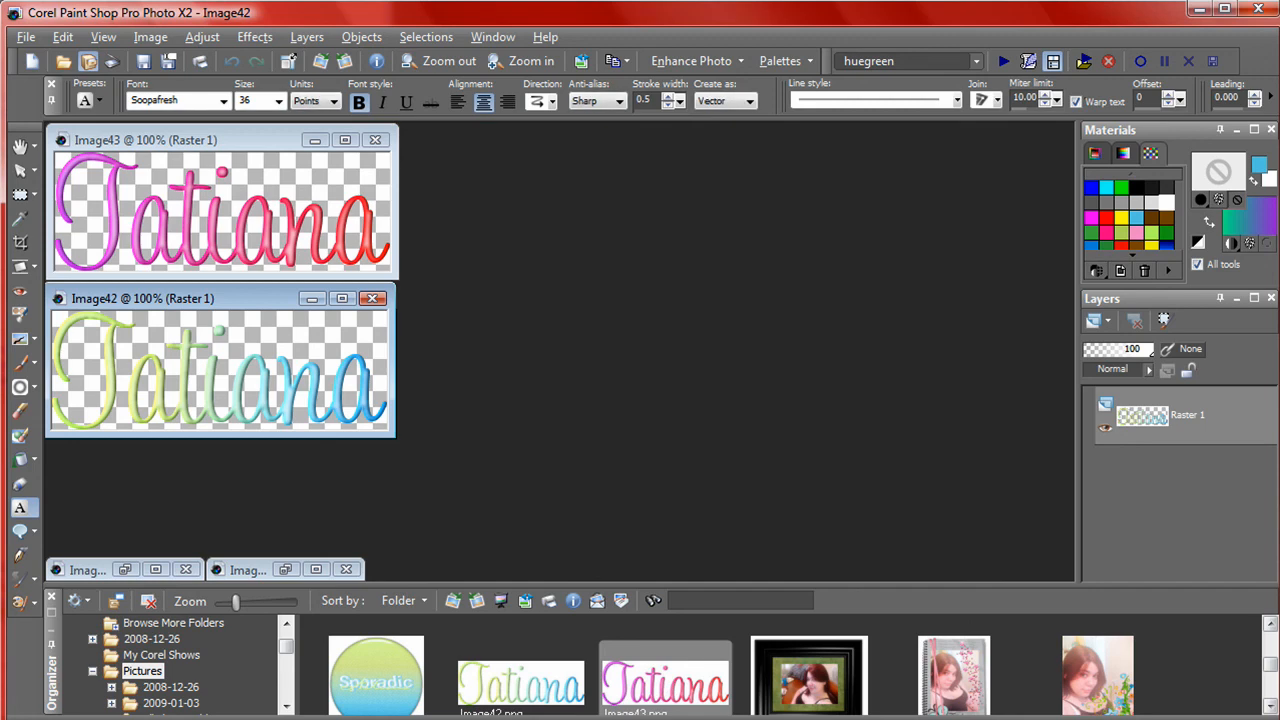